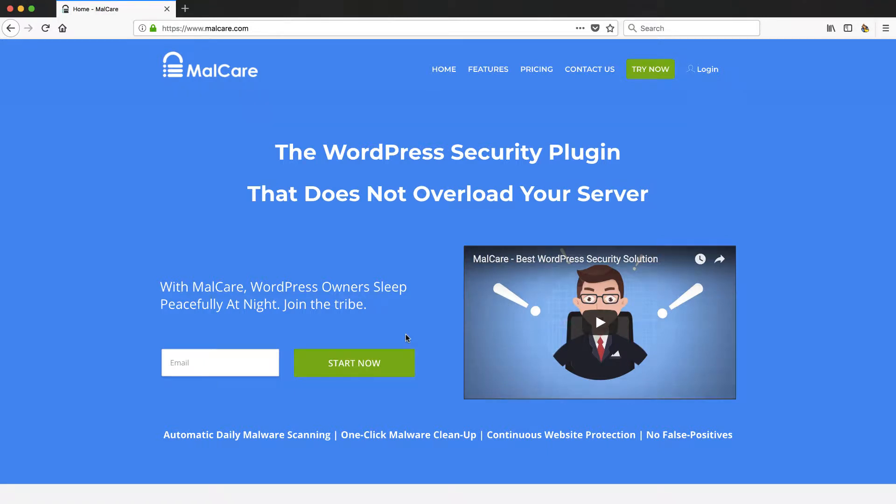
{"action": "mouse_move", "coordinate": [349, 242]}
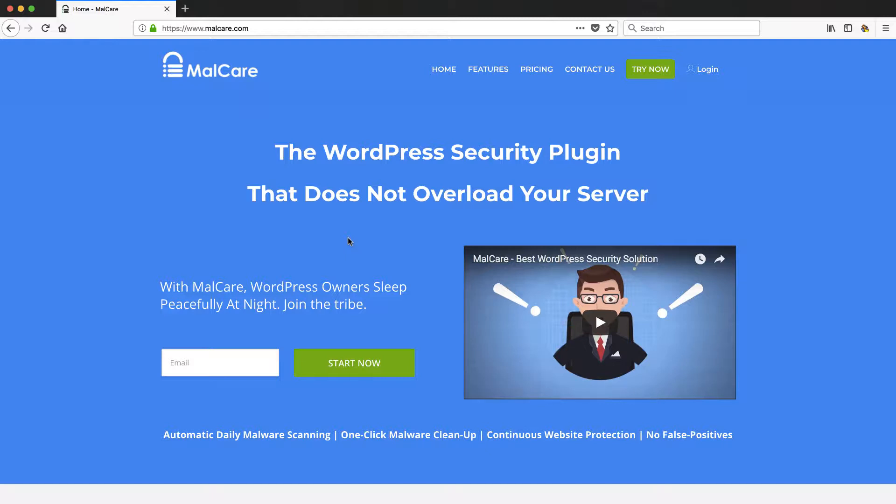
{"action": "mouse_move", "coordinate": [293, 107]}
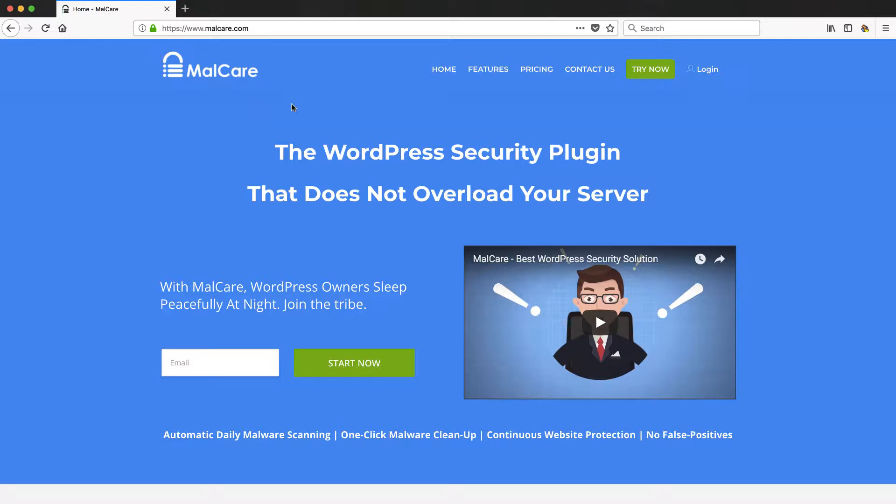
{"action": "mouse_move", "coordinate": [430, 365]}
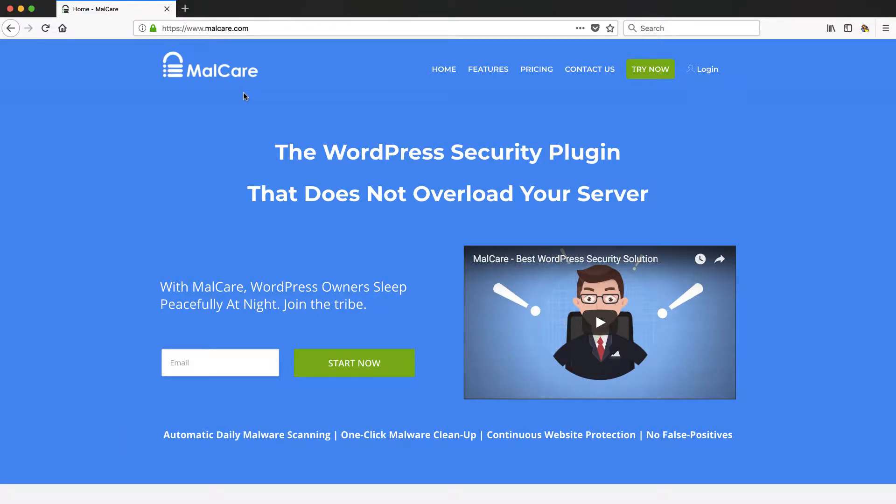
Scroll through the MalCare home page to review its features.
{"action": "scroll", "scroll_direction": "down", "scroll_amount": 3}
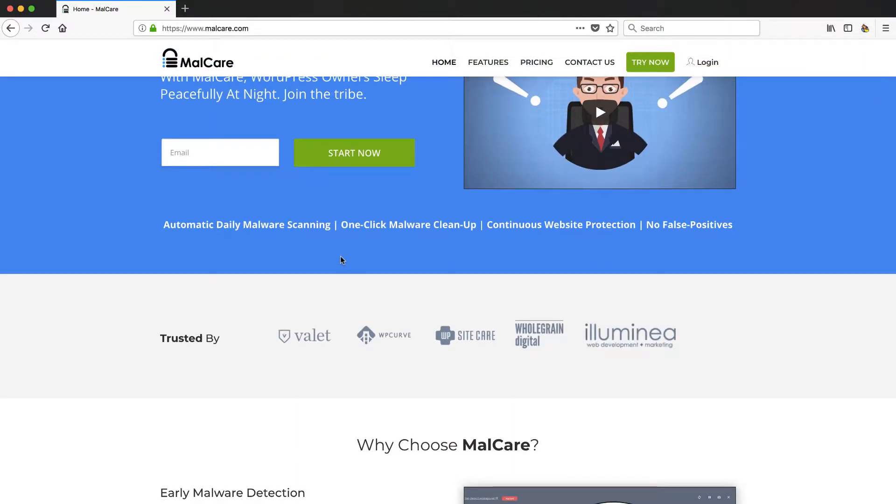
{"action": "scroll", "scroll_direction": "up", "scroll_amount": 3}
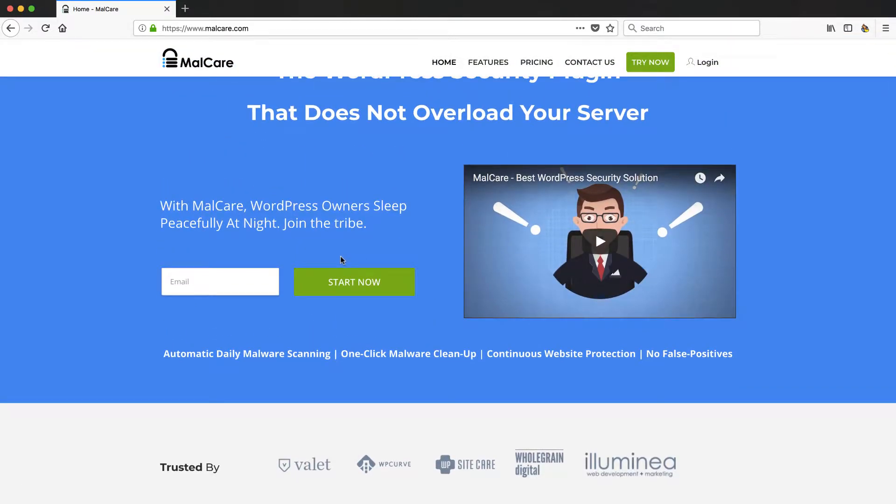
{"action": "scroll", "scroll_direction": "down", "scroll_amount": 3}
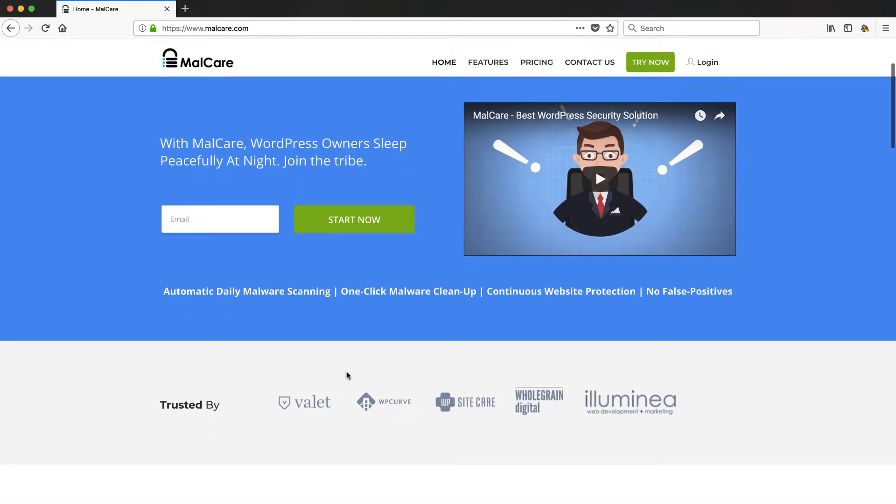
{"action": "scroll", "scroll_direction": "down", "scroll_amount": 3}
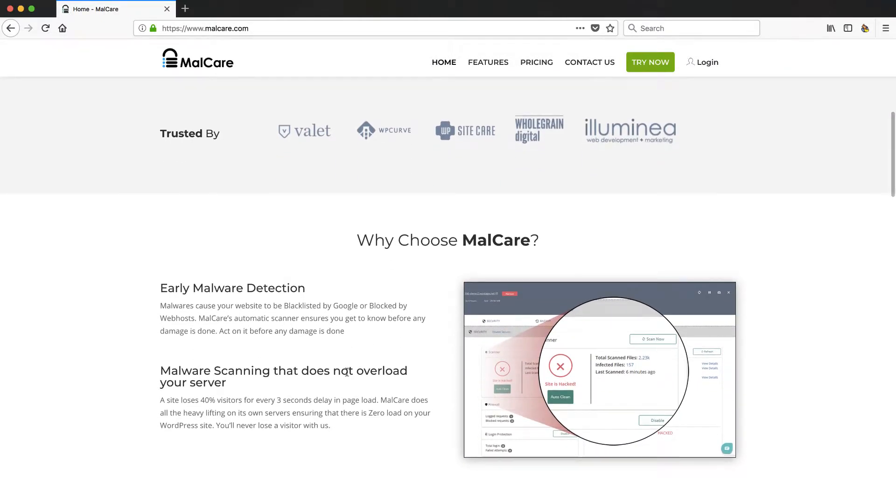
{"action": "scroll", "scroll_direction": "down", "scroll_amount": 3}
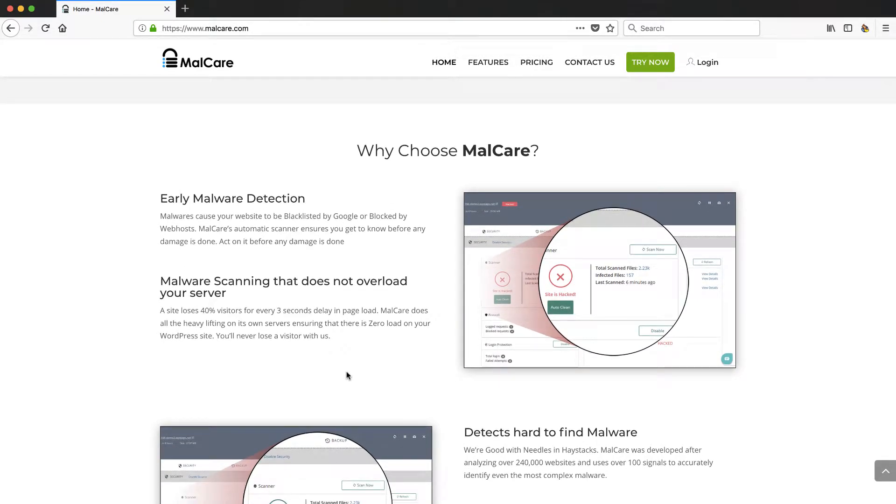
{"action": "scroll", "scroll_direction": "down", "scroll_amount": 3}
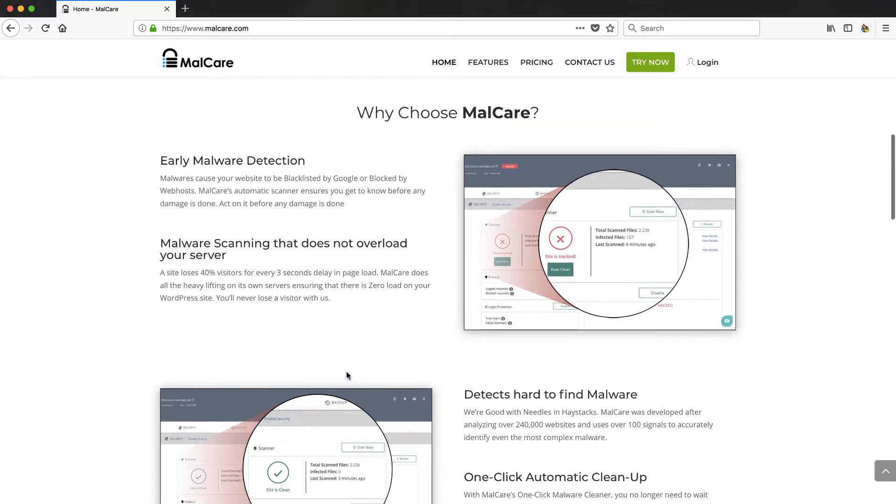
{"action": "mouse_move", "coordinate": [369, 330]}
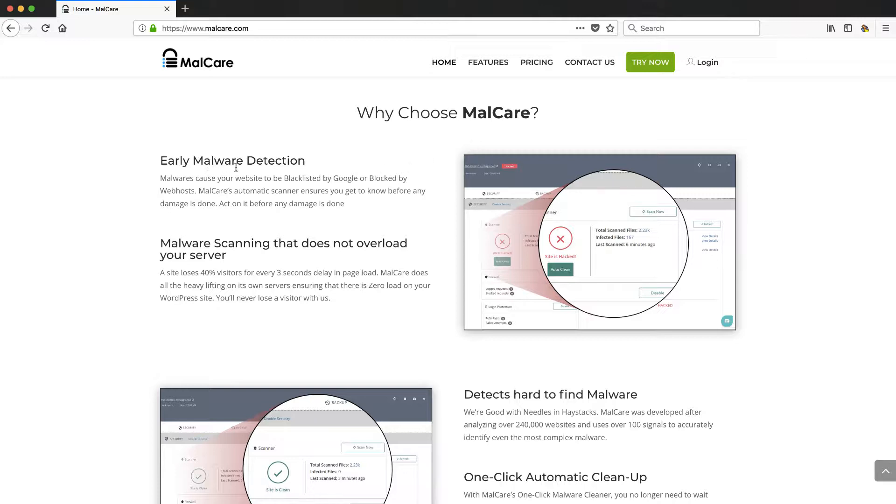
{"action": "mouse_move", "coordinate": [311, 178]}
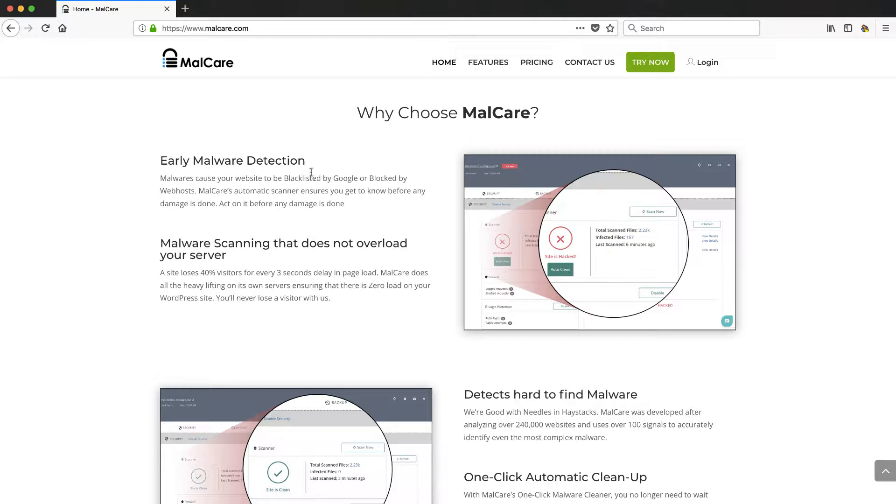
{"action": "scroll", "scroll_direction": "down", "scroll_amount": 3}
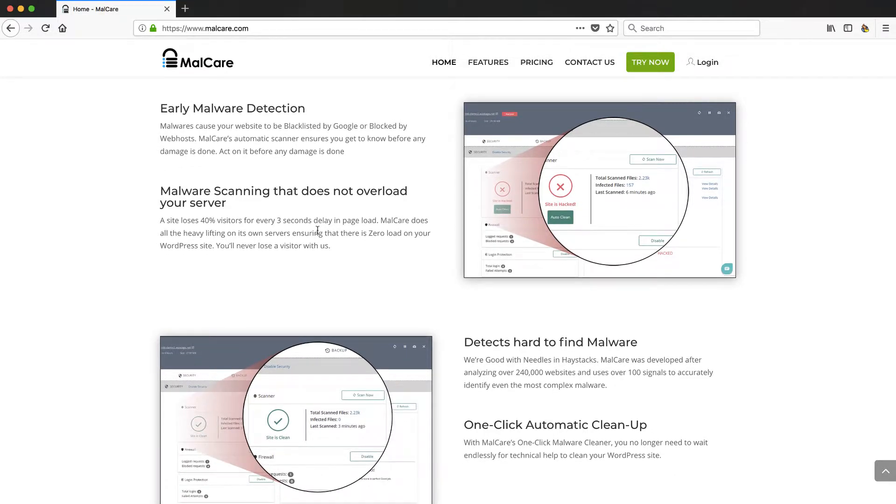
{"action": "scroll", "scroll_direction": "down", "scroll_amount": 3}
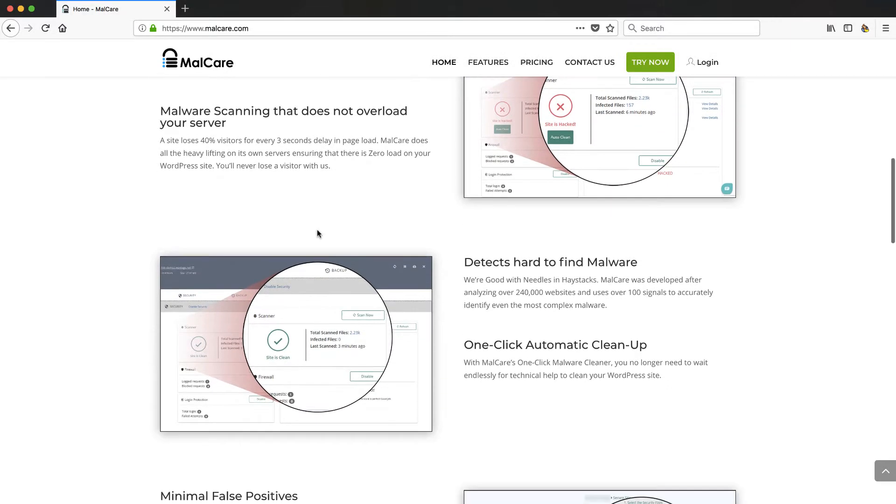
{"action": "scroll", "scroll_direction": "down", "scroll_amount": 3}
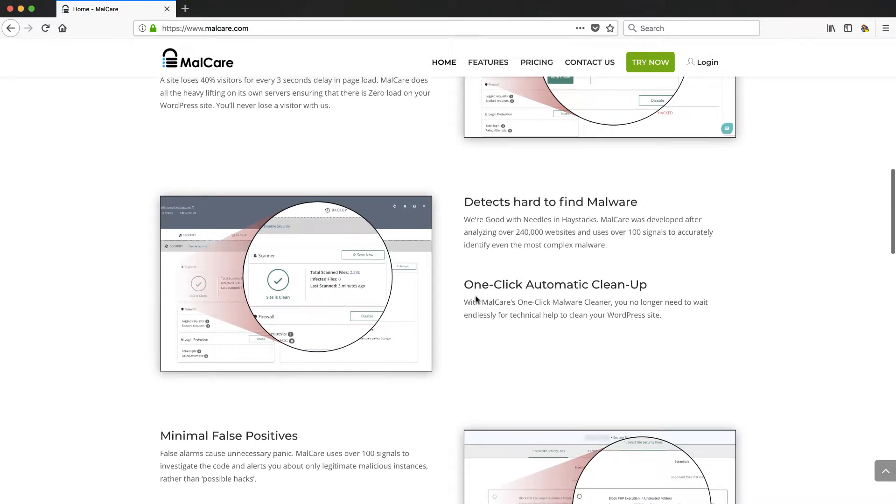
{"action": "mouse_move", "coordinate": [601, 300]}
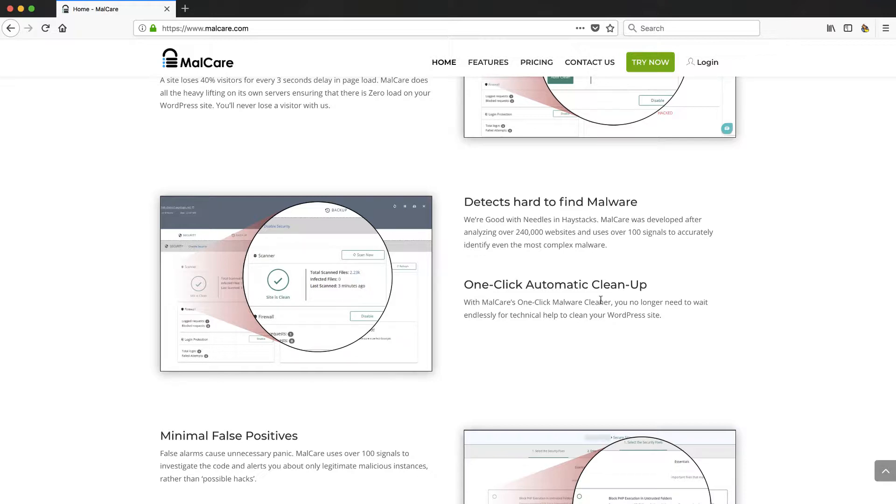
{"action": "scroll", "scroll_direction": "down", "scroll_amount": 3}
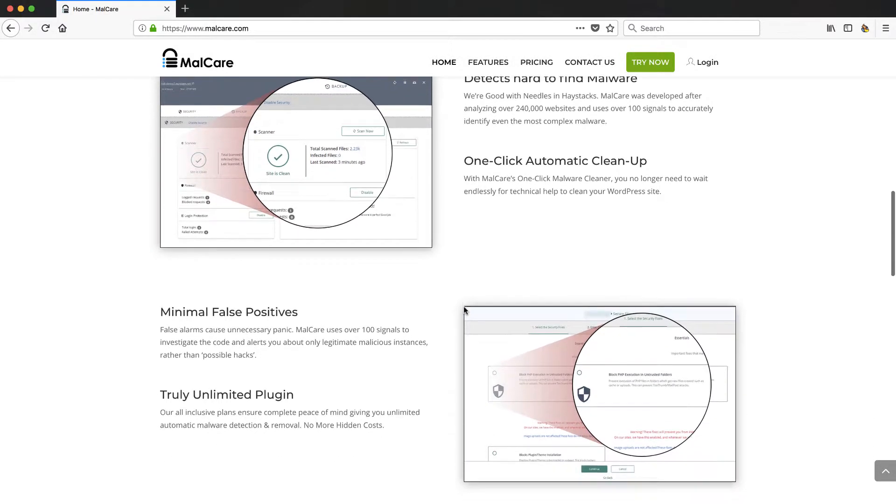
{"action": "scroll", "scroll_direction": "down", "scroll_amount": 3}
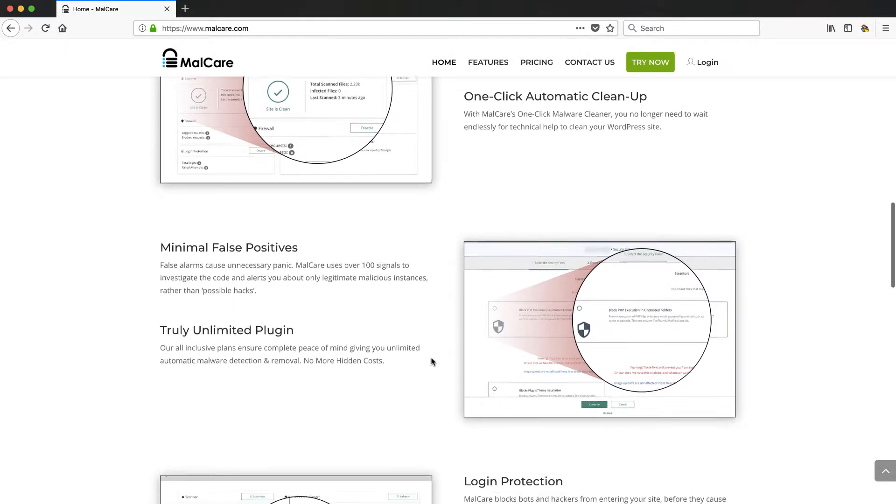
{"action": "scroll", "scroll_direction": "down", "scroll_amount": 3}
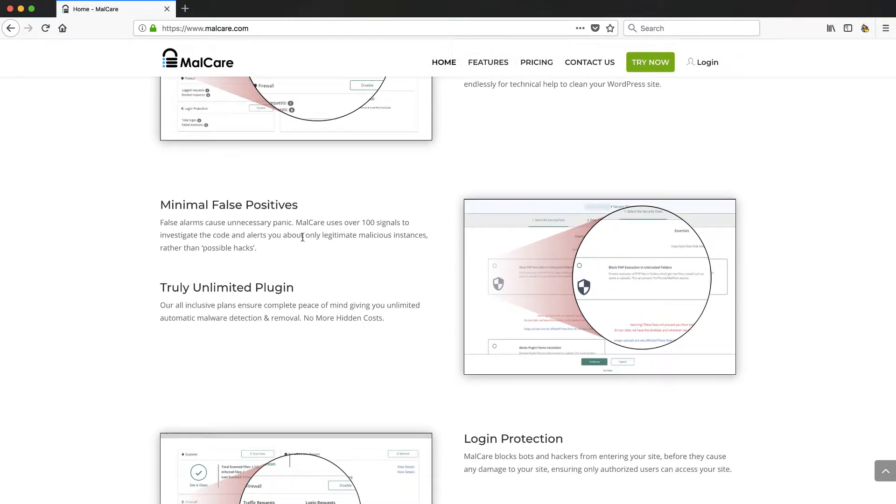
{"action": "scroll", "scroll_direction": "down", "scroll_amount": 3}
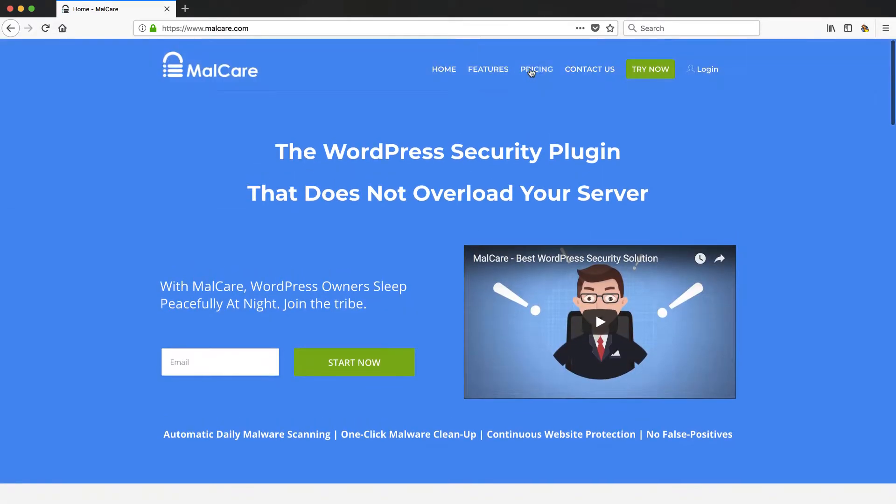
View the pricing plans and Personal plan prices, then return to the home page.
{"action": "left_click", "coordinate": [536, 69]}
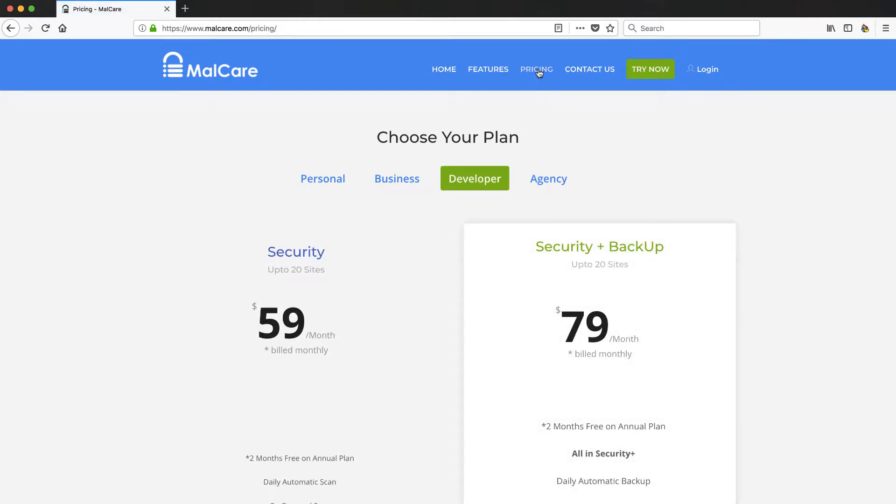
{"action": "mouse_move", "coordinate": [400, 204]}
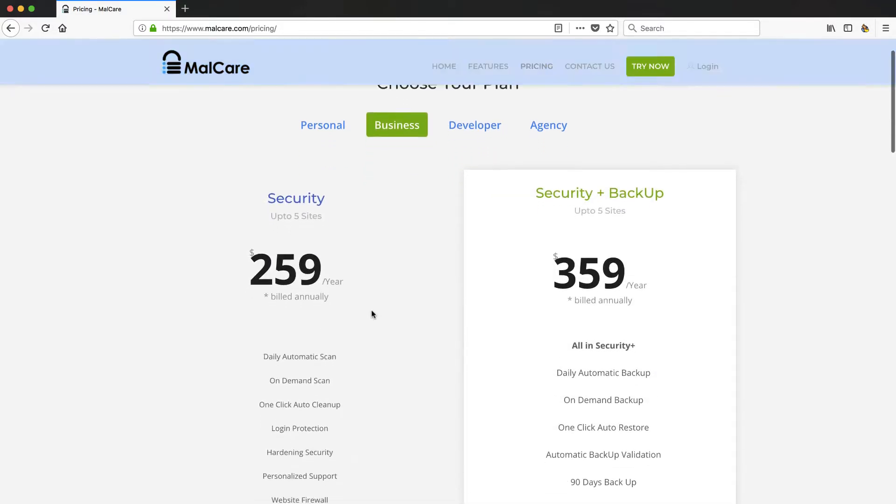
{"action": "scroll", "scroll_direction": "down", "scroll_amount": 3}
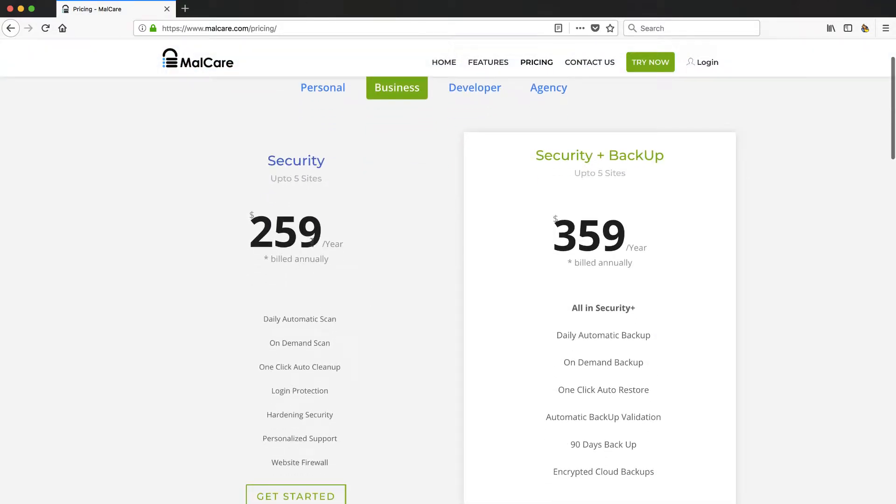
{"action": "mouse_move", "coordinate": [469, 205]}
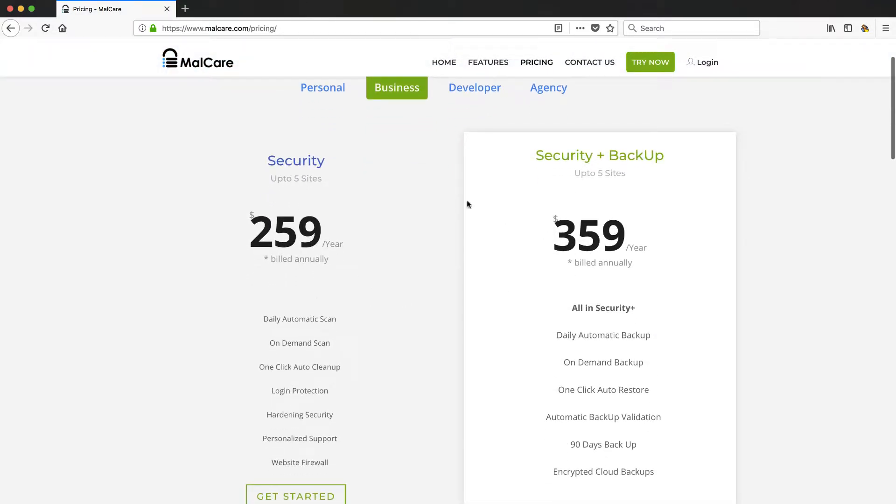
{"action": "left_click", "coordinate": [323, 88]}
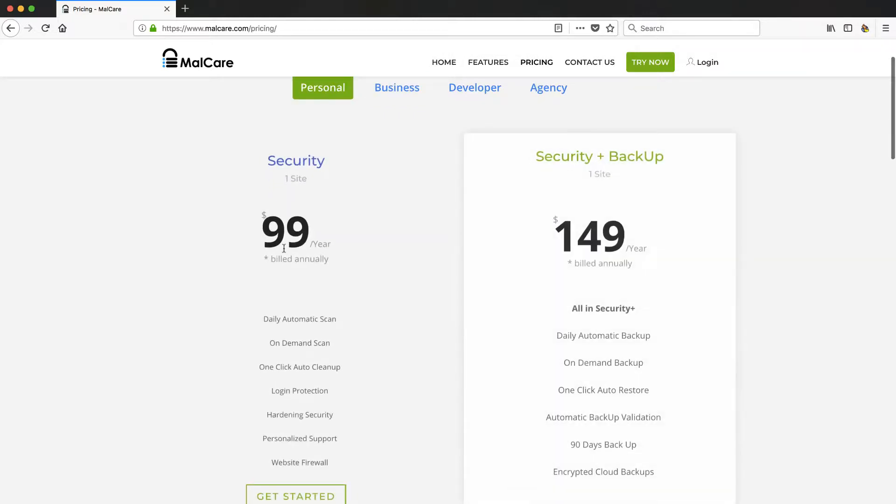
{"action": "scroll", "scroll_direction": "down", "scroll_amount": 3}
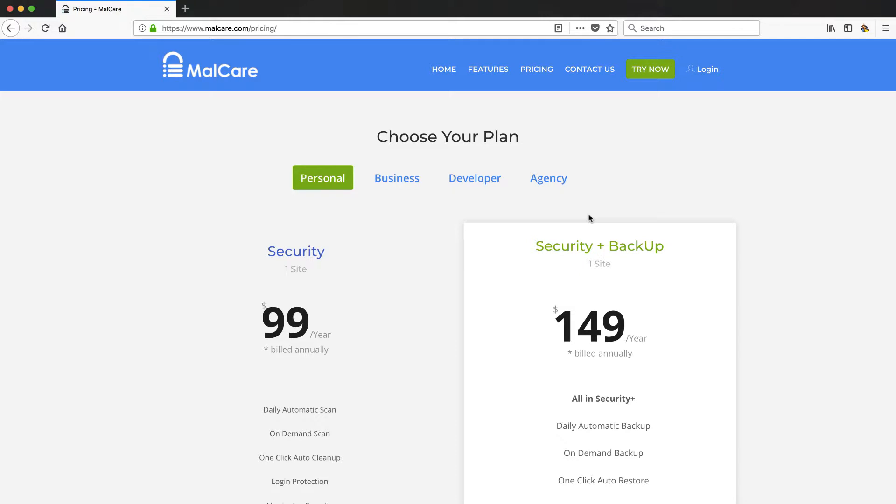
{"action": "left_click", "coordinate": [224, 75]}
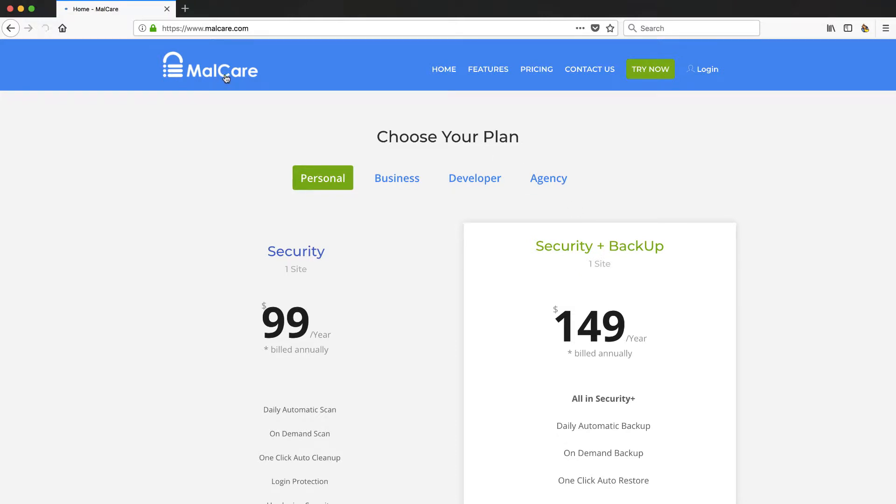
{"action": "left_click", "coordinate": [224, 75]}
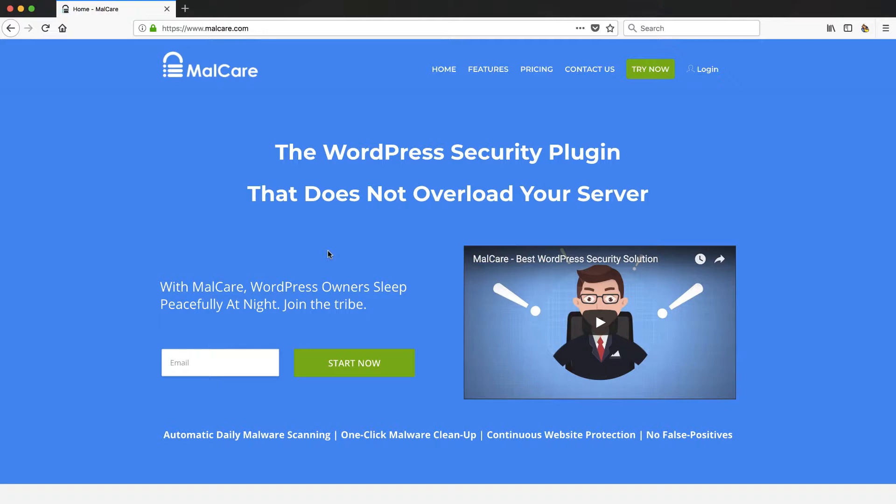
{"action": "mouse_move", "coordinate": [549, 210]}
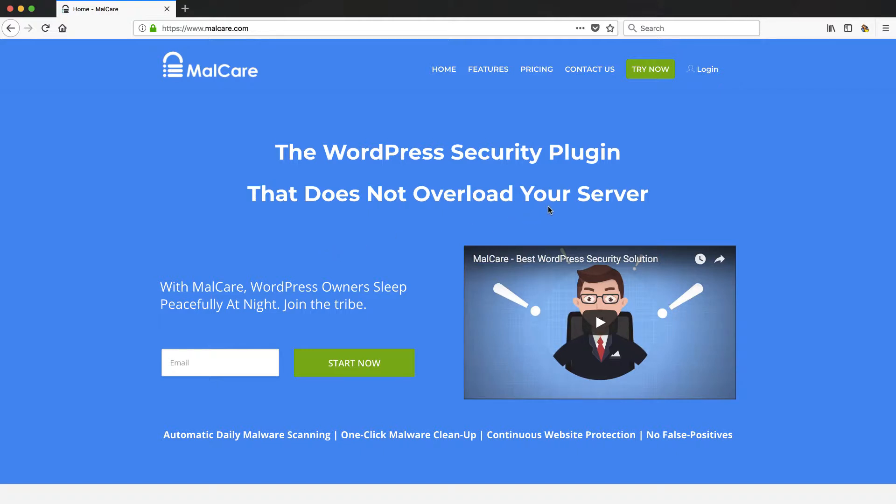
{"action": "mouse_move", "coordinate": [658, 172]}
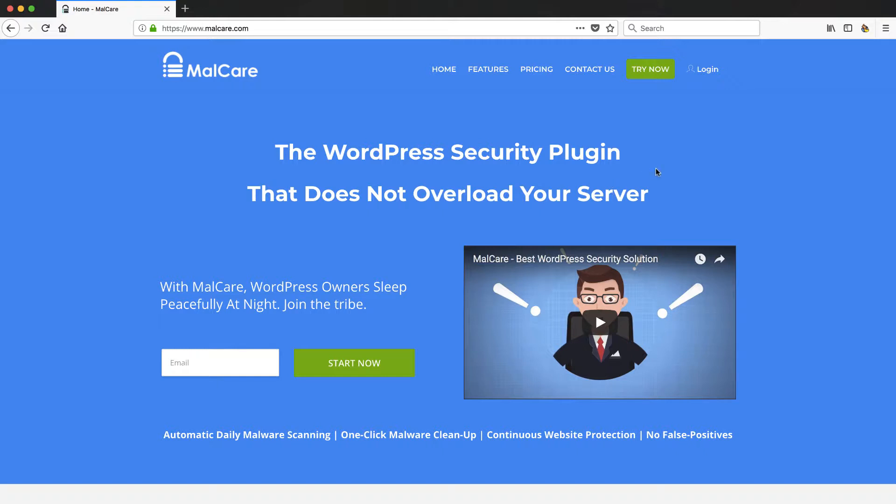
{"action": "mouse_move", "coordinate": [645, 74]}
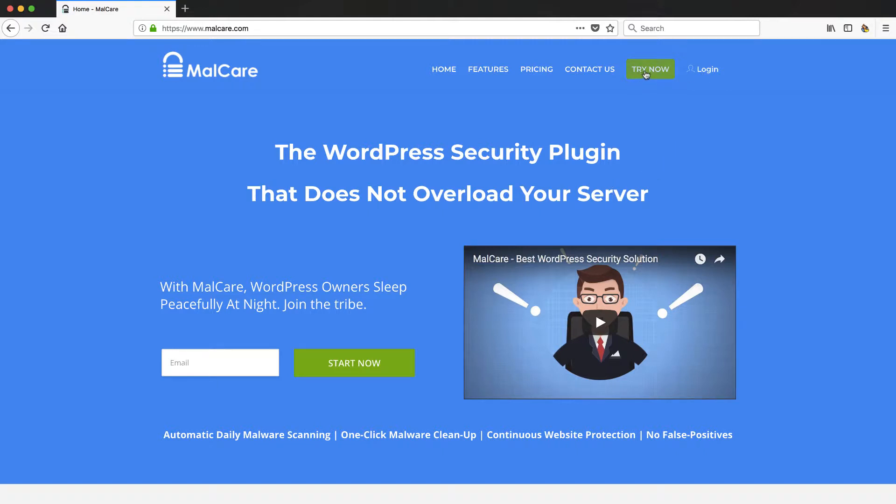
Enter an email on the TRY NOW sign-up page, dismiss the chat, and submit.
{"action": "left_click", "coordinate": [650, 69]}
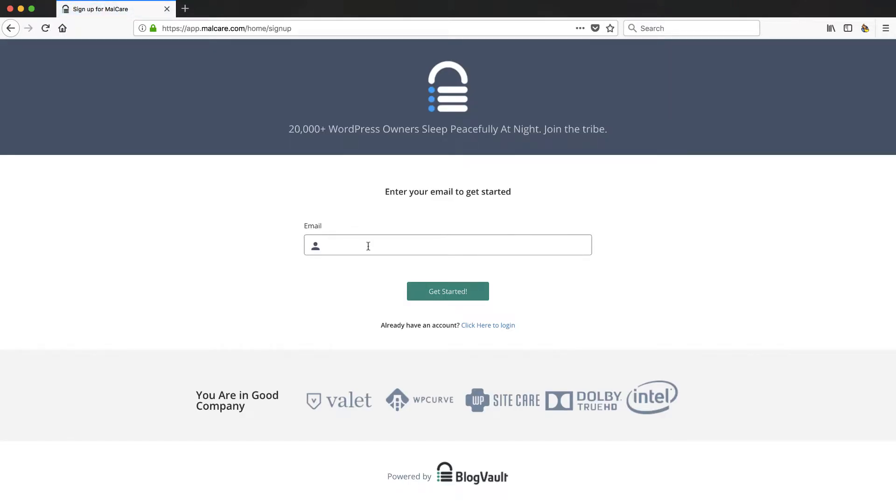
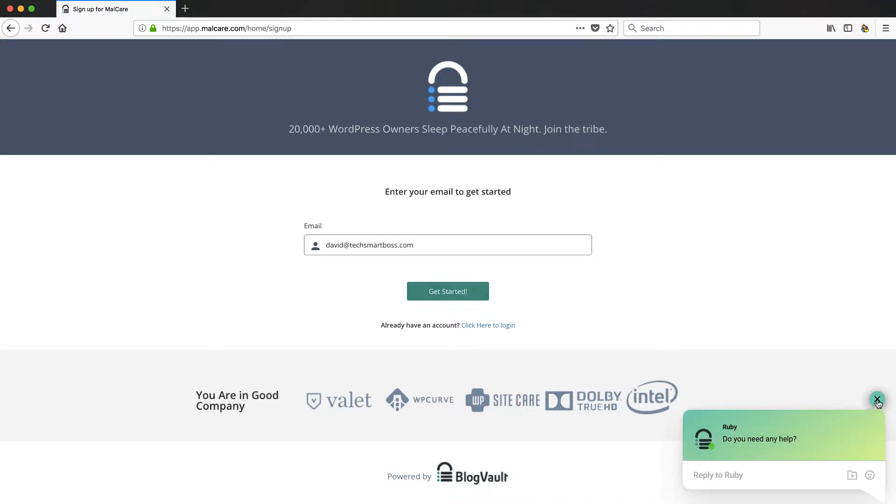
{"action": "left_click", "coordinate": [877, 399]}
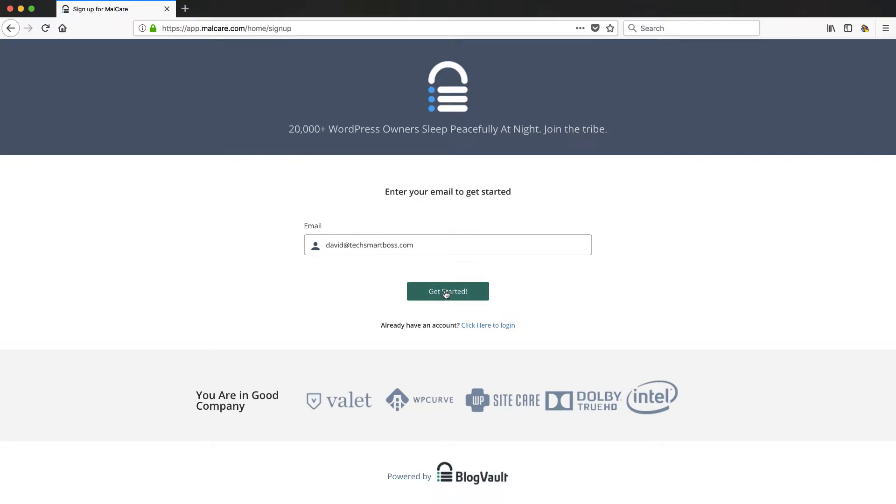
{"action": "left_click", "coordinate": [447, 292]}
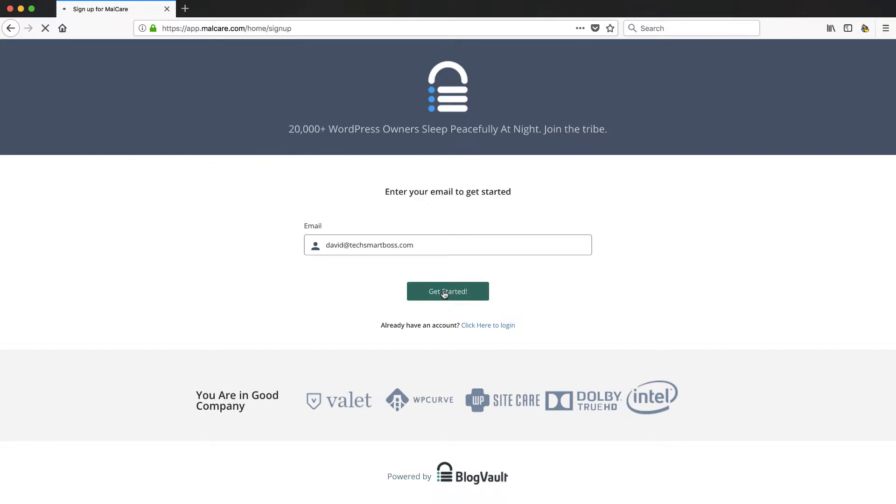
{"action": "left_click", "coordinate": [447, 291]}
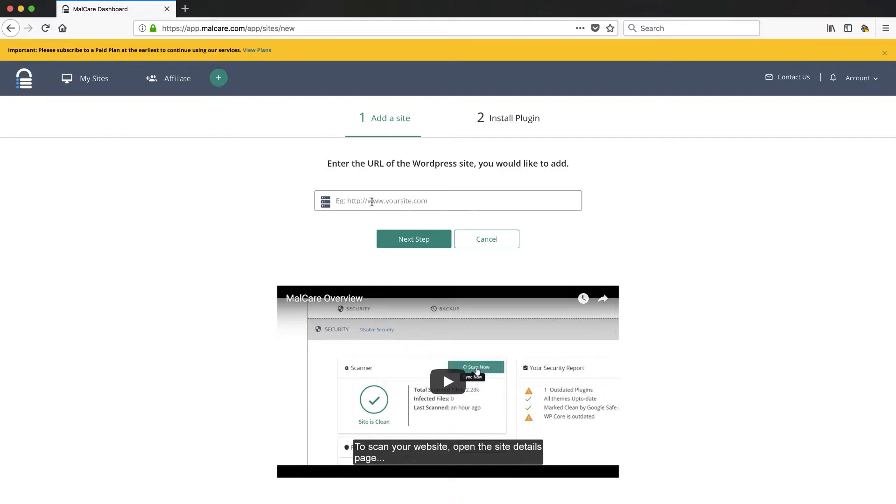
{"action": "type", "text": "http://"}
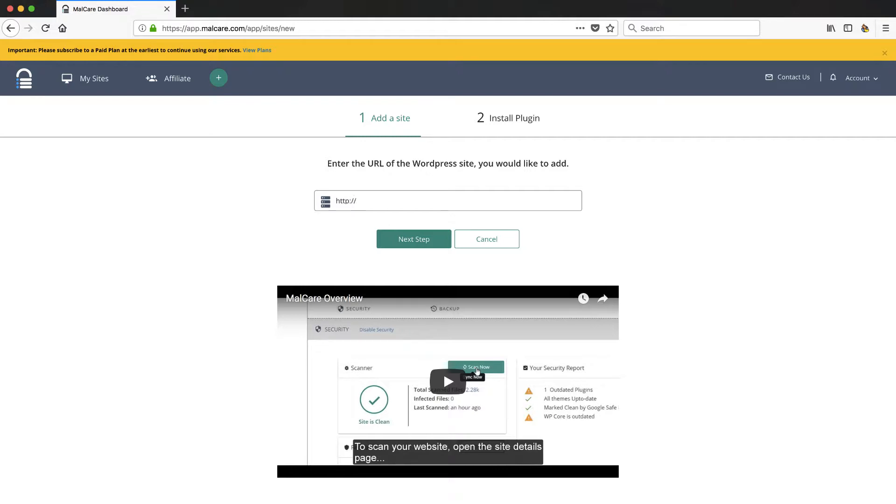
{"action": "type", "text": "www.get"}
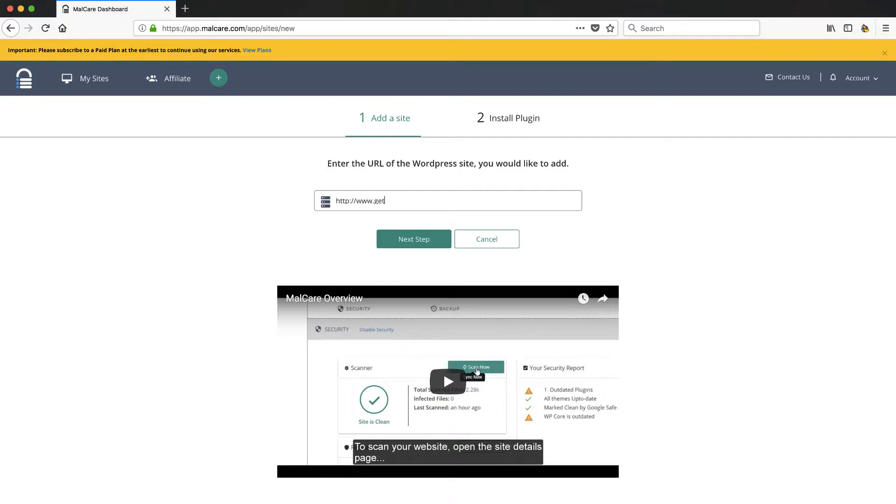
{"action": "type", "text": "qualit"}
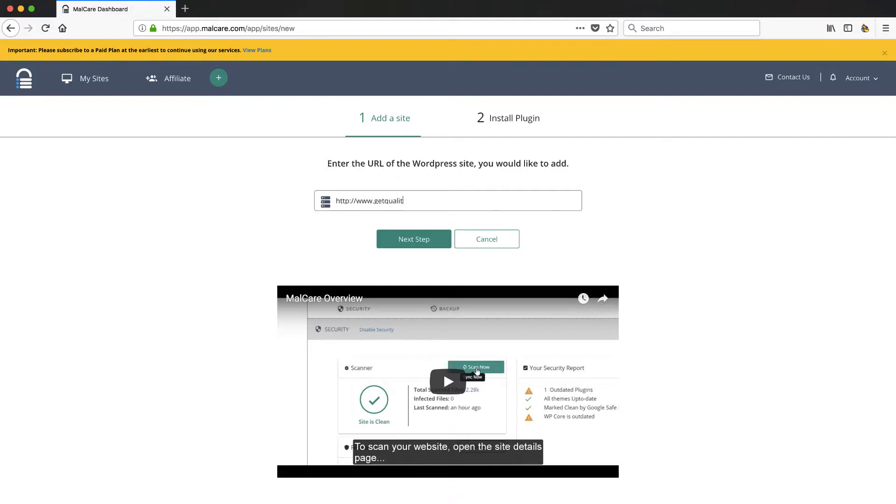
{"action": "type", "text": "ive.com"}
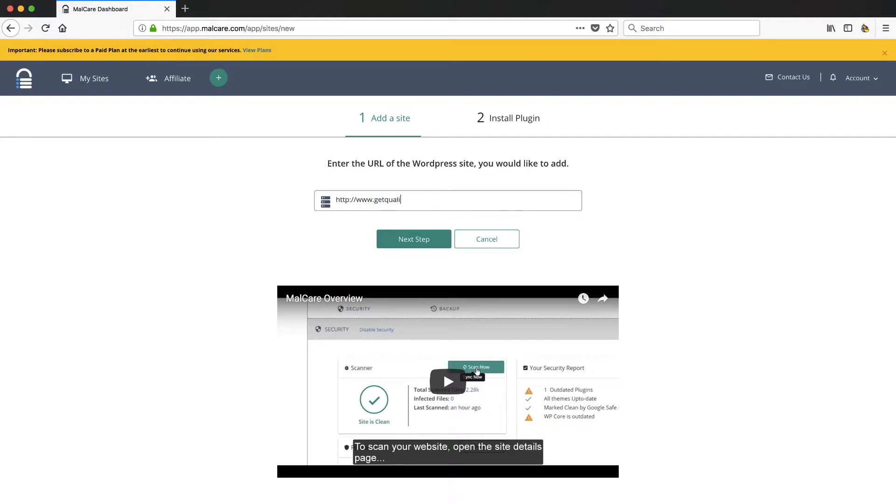
{"action": "type", "text": "tative.com"}
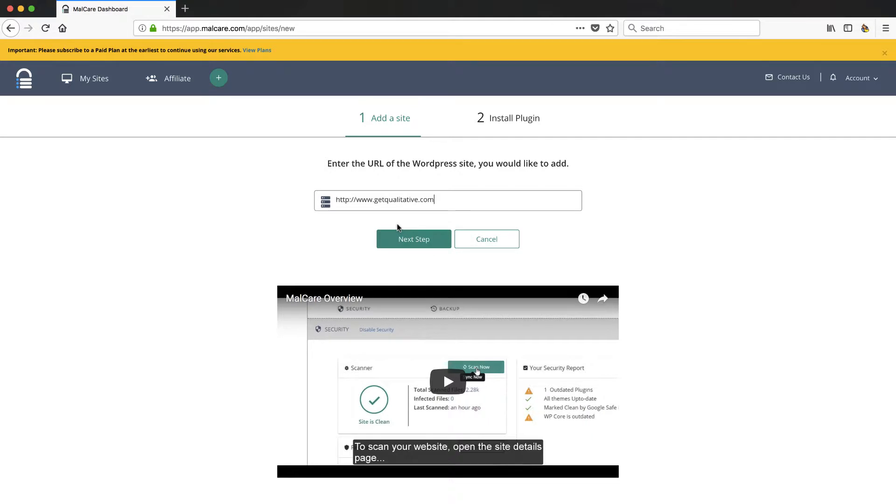
{"action": "mouse_move", "coordinate": [419, 241]}
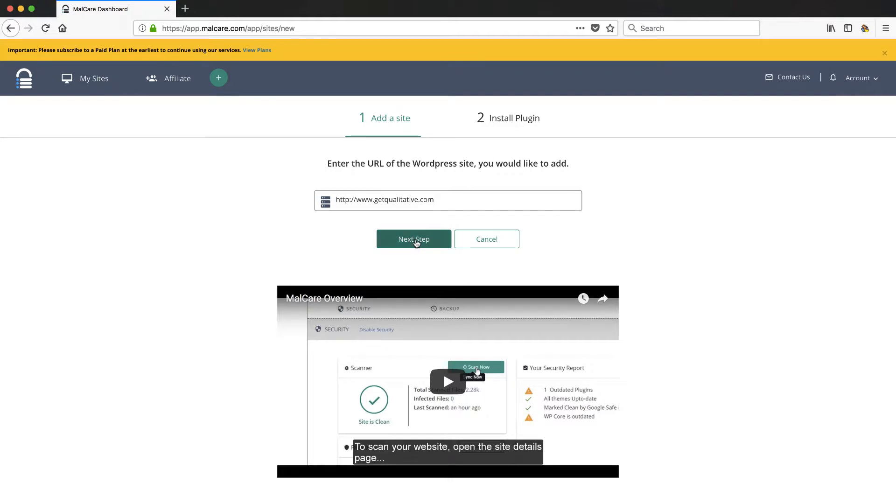
{"action": "left_click", "coordinate": [413, 239]}
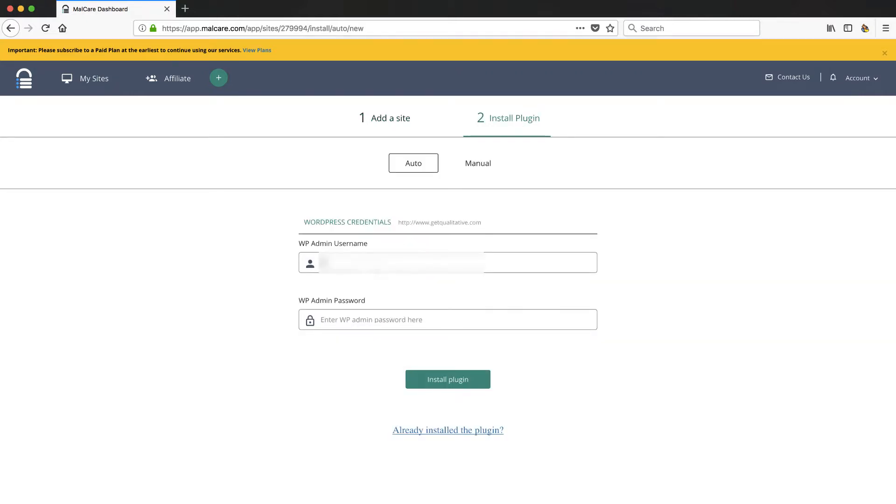
Enter the WordPress admin password under Auto and install the plugin.
{"action": "left_click", "coordinate": [448, 320]}
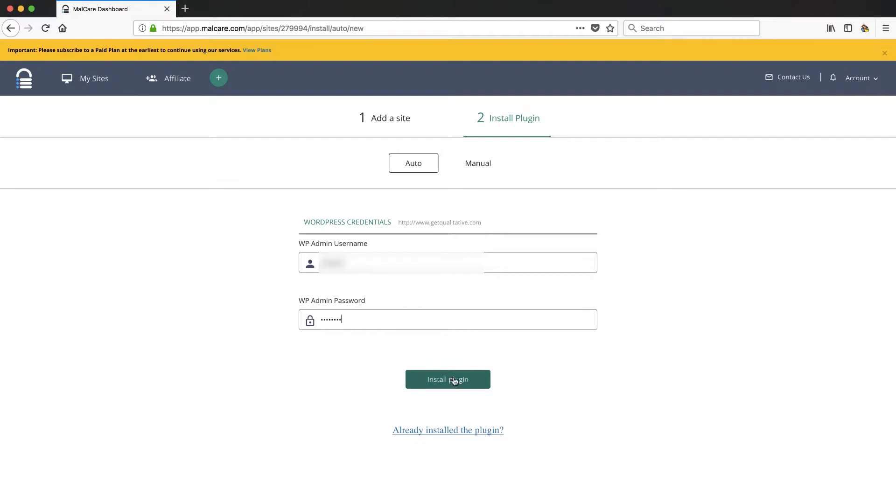
{"action": "left_click", "coordinate": [448, 379]}
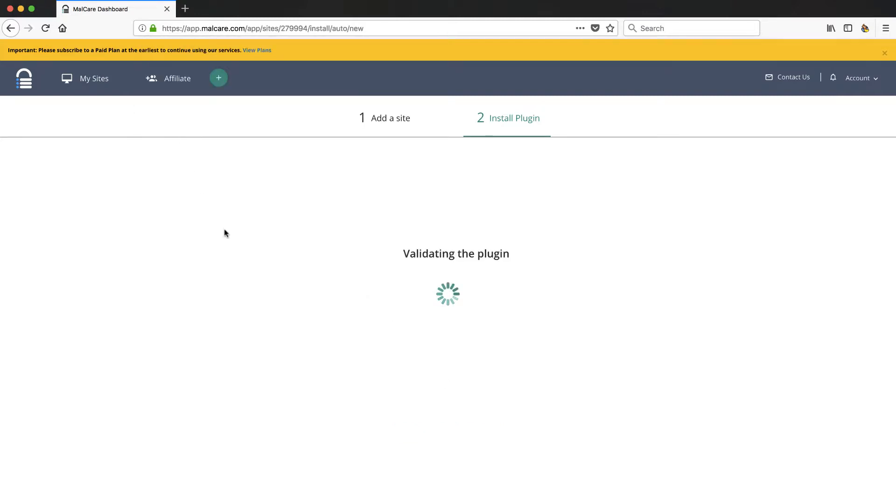
{"action": "mouse_move", "coordinate": [255, 272]}
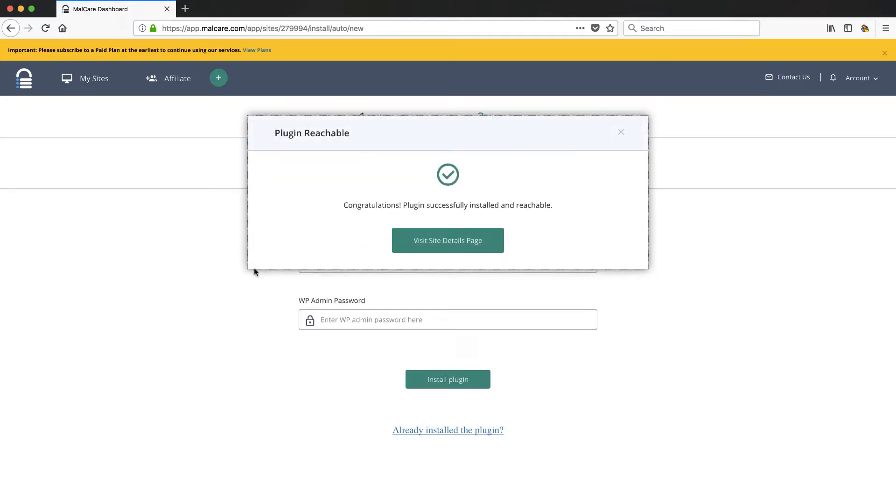
{"action": "mouse_move", "coordinate": [251, 57]}
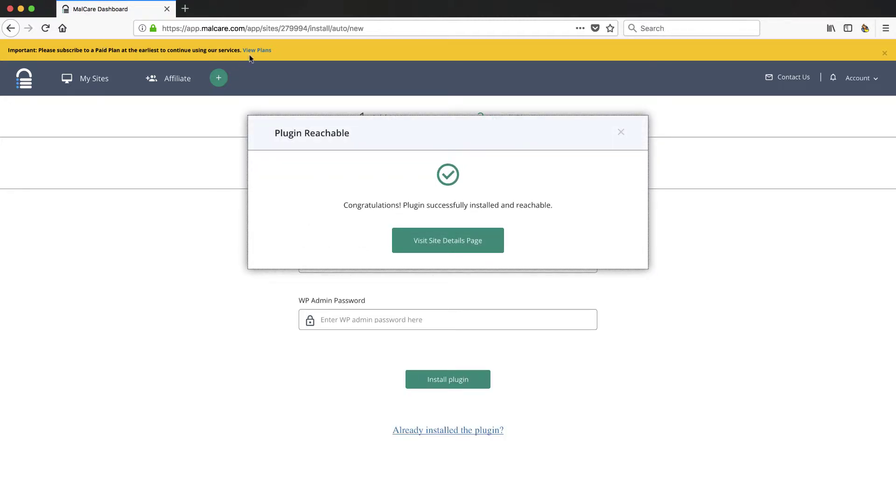
{"action": "mouse_move", "coordinate": [292, 184]}
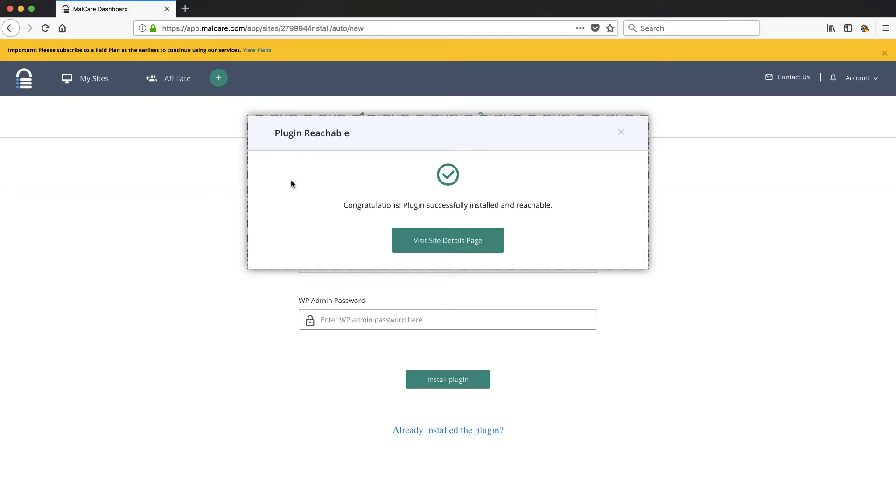
{"action": "mouse_move", "coordinate": [451, 225]}
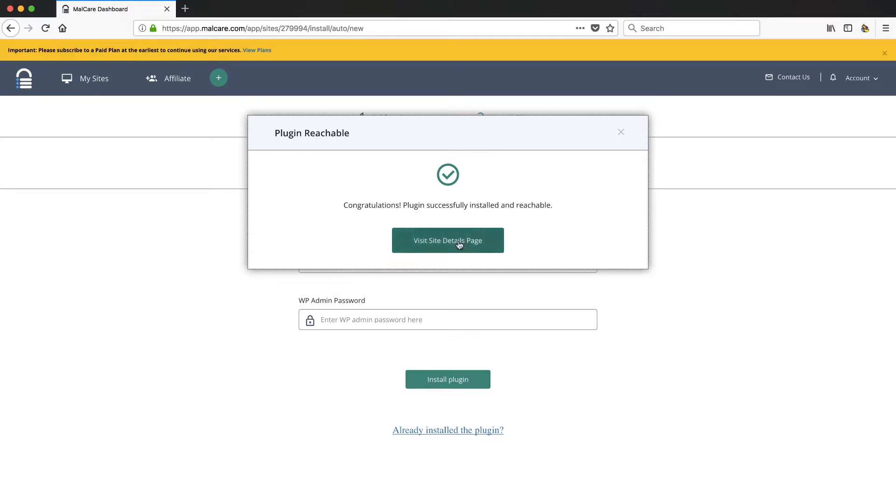
Open GetQualitative's details page and scroll the dashboard while the scan and report sync.
{"action": "left_click", "coordinate": [449, 240]}
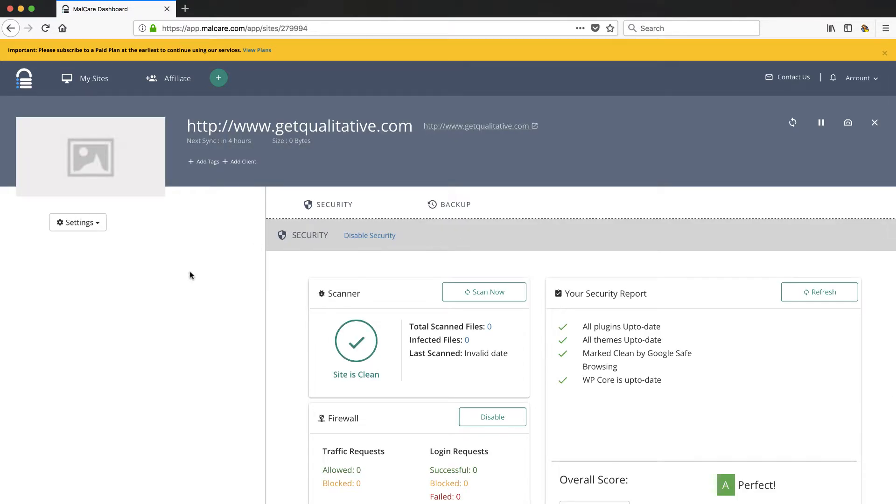
{"action": "mouse_move", "coordinate": [182, 301]}
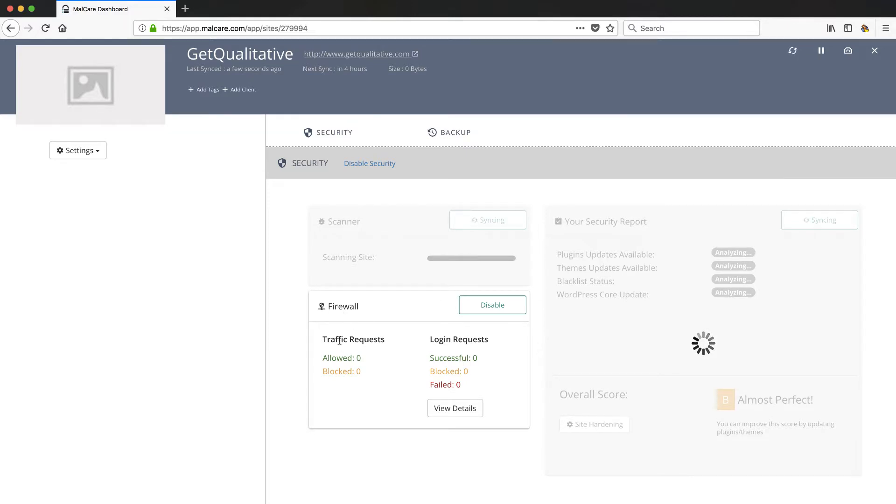
{"action": "mouse_move", "coordinate": [344, 381]}
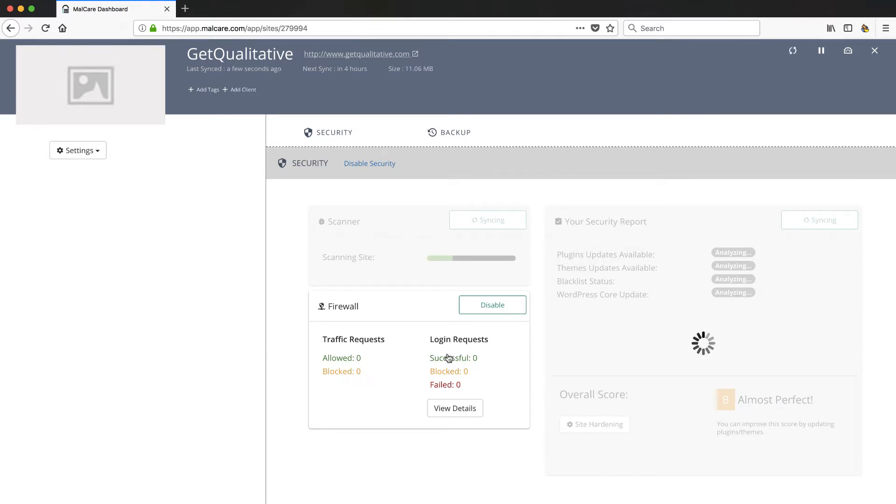
{"action": "mouse_move", "coordinate": [458, 385]}
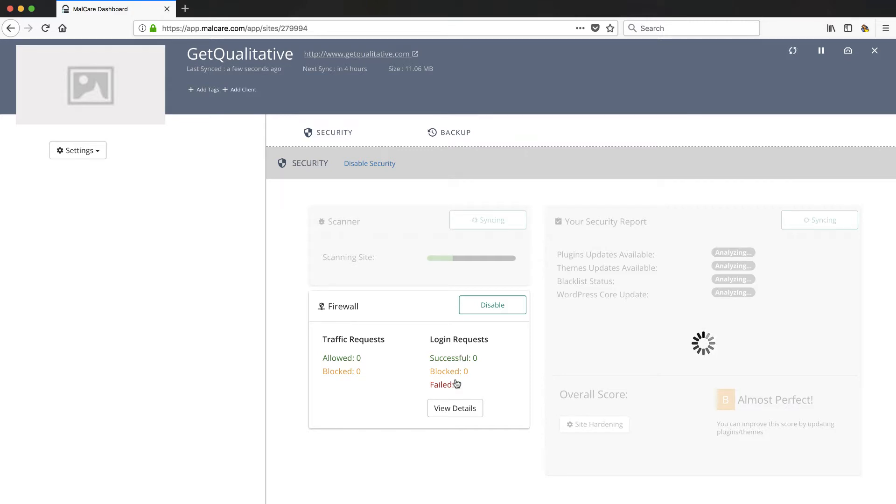
{"action": "mouse_move", "coordinate": [456, 388]}
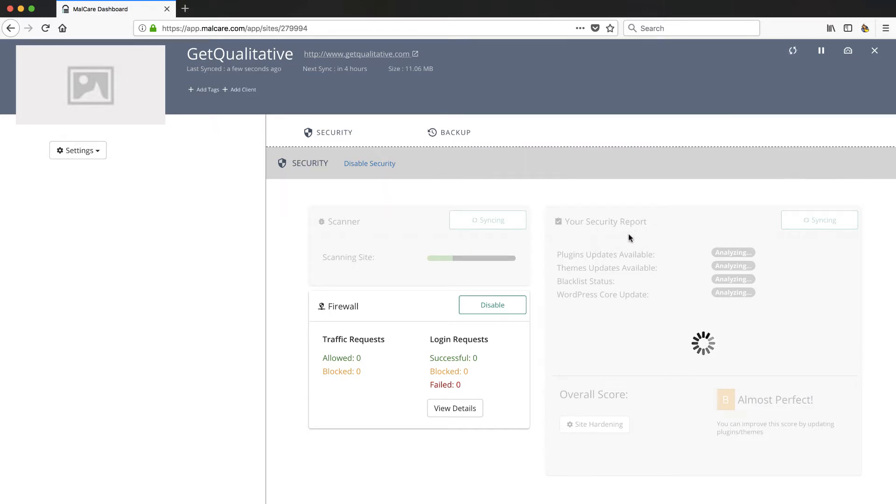
{"action": "mouse_move", "coordinate": [575, 276]}
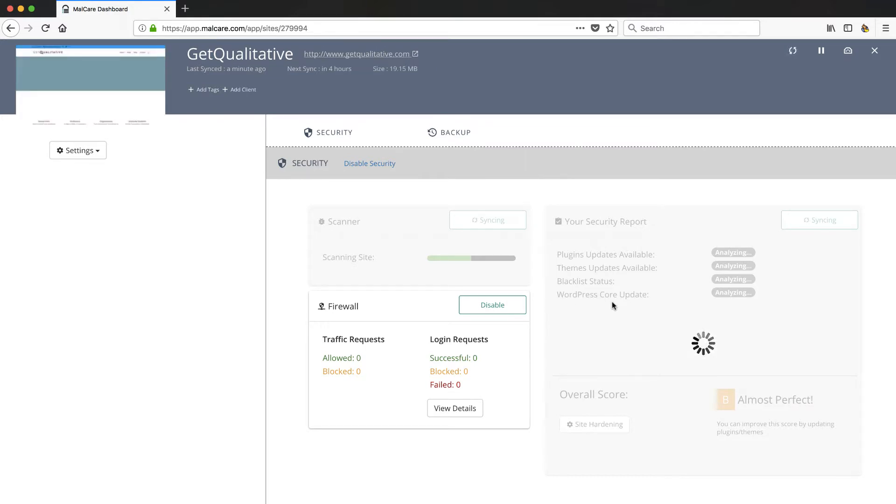
{"action": "scroll", "scroll_direction": "down", "scroll_amount": 3}
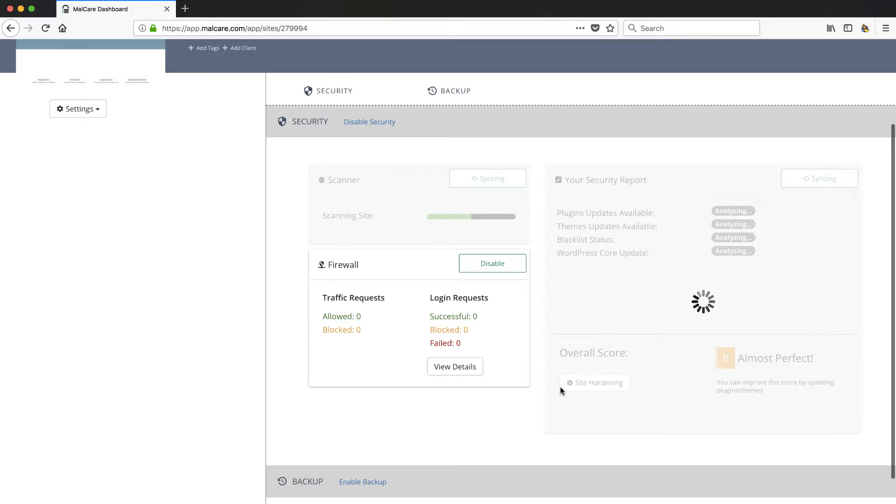
{"action": "scroll", "scroll_direction": "down", "scroll_amount": 3}
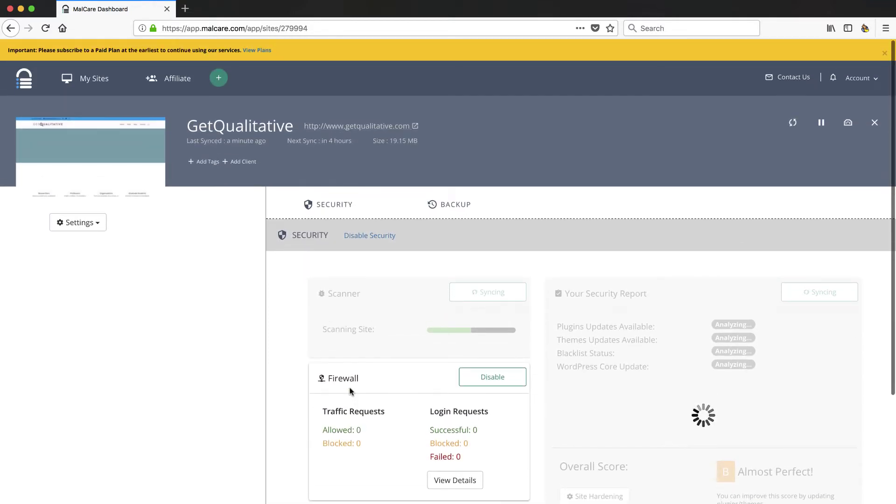
{"action": "mouse_move", "coordinate": [107, 238]}
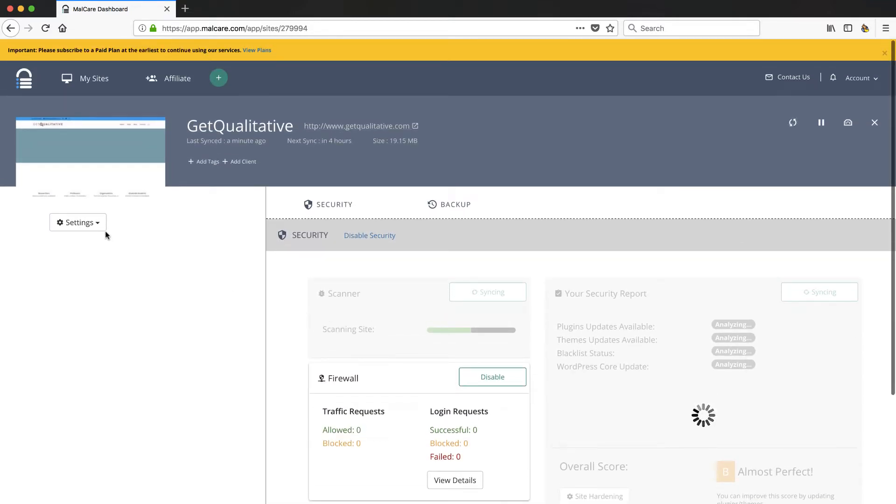
{"action": "left_click", "coordinate": [78, 222]}
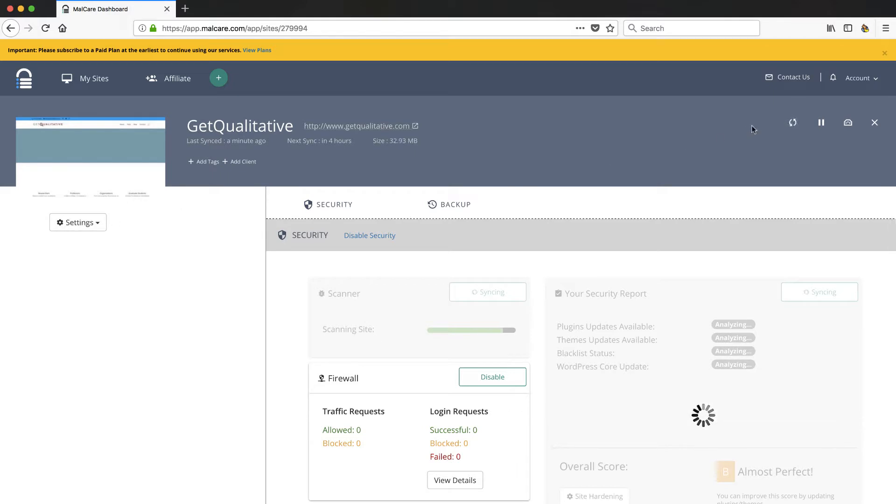
View Billing & Invoices and the 1-site payment plans, then go to My Sites.
{"action": "left_click", "coordinate": [858, 78]}
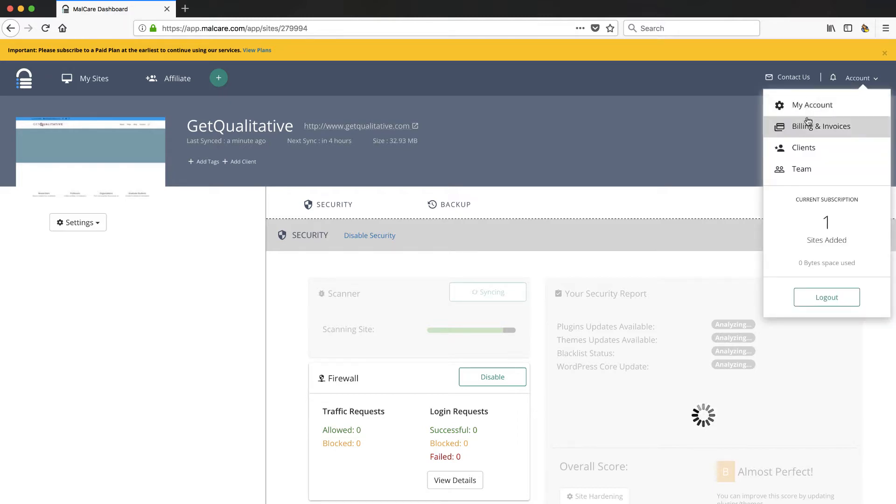
{"action": "left_click", "coordinate": [821, 127]}
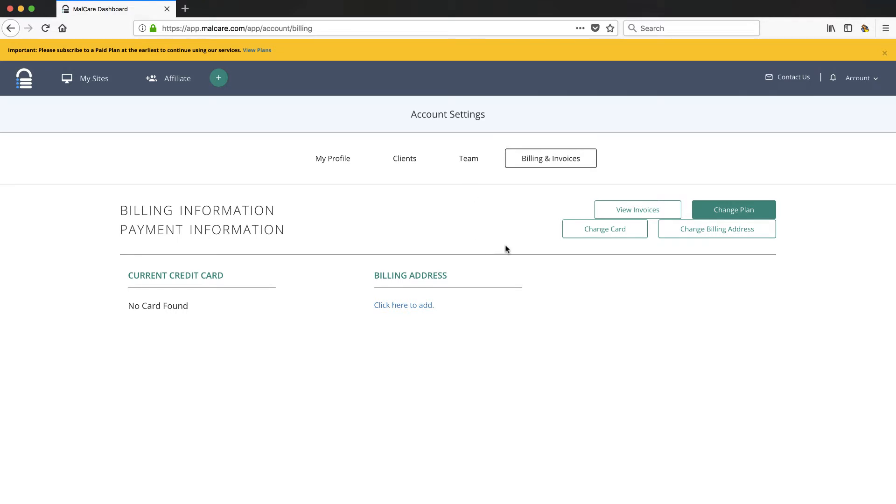
{"action": "left_click", "coordinate": [734, 210]}
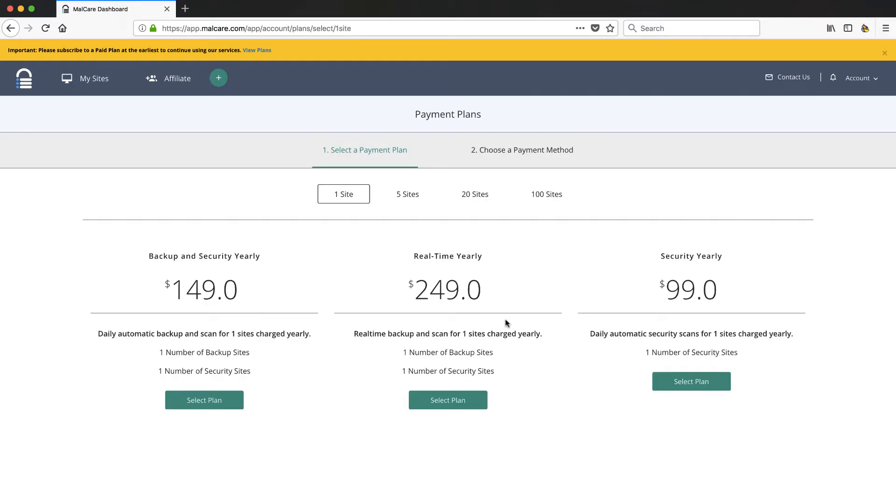
{"action": "mouse_move", "coordinate": [386, 198]}
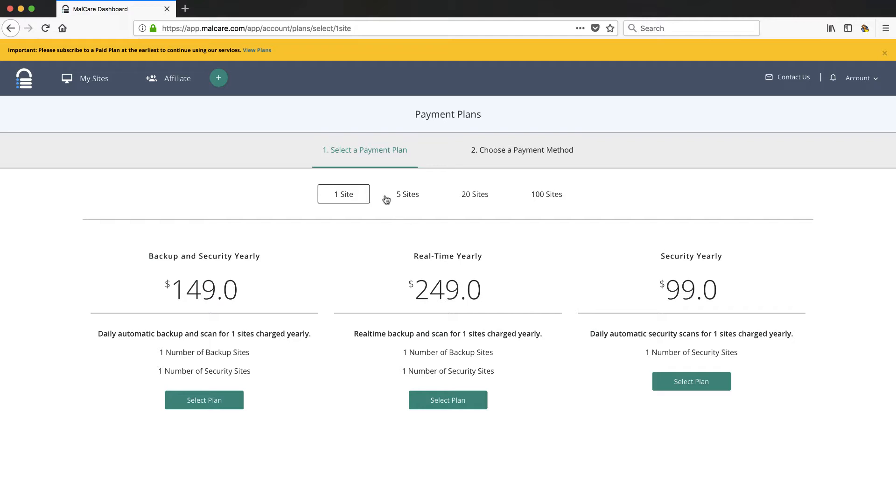
{"action": "mouse_move", "coordinate": [405, 201]}
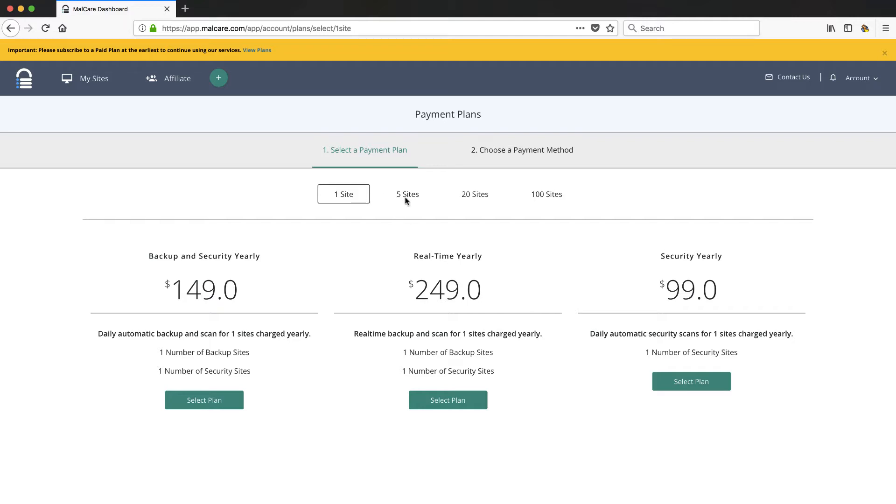
{"action": "mouse_move", "coordinate": [849, 85]}
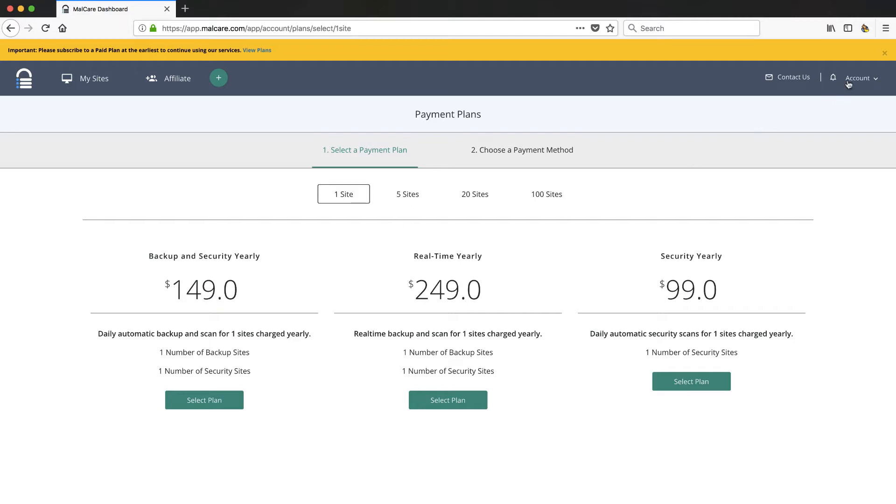
{"action": "left_click", "coordinate": [862, 78]}
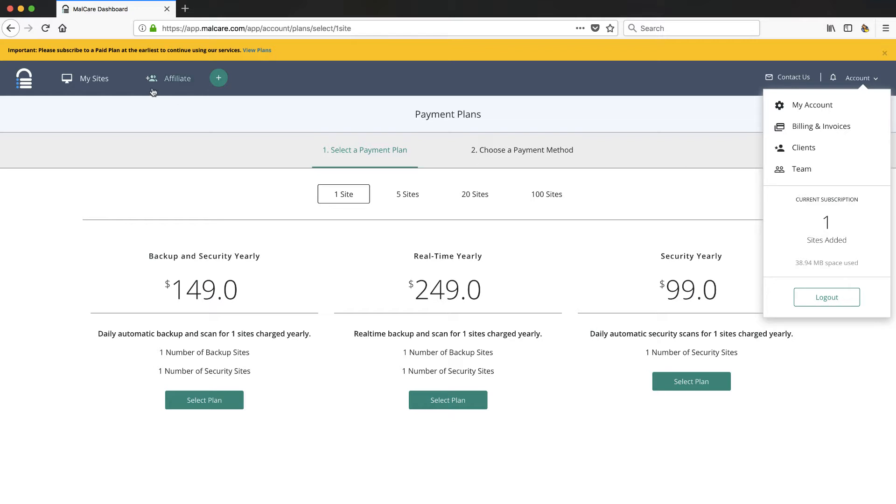
{"action": "left_click", "coordinate": [94, 78]}
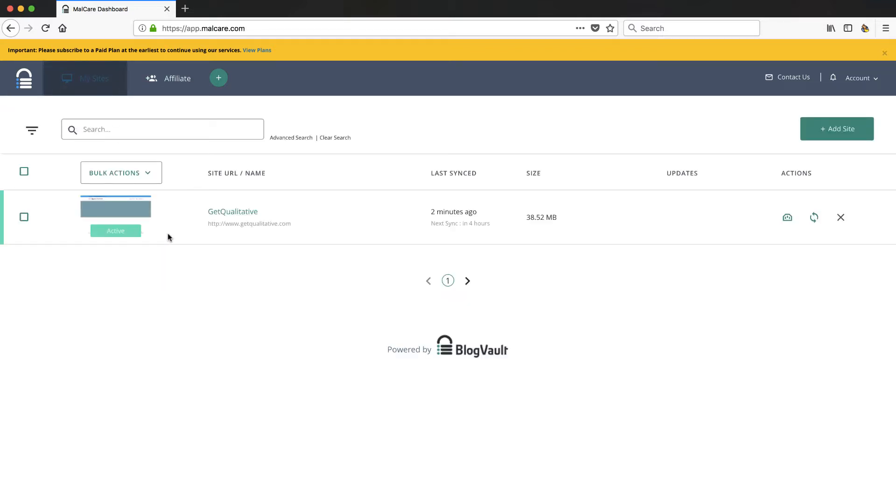
Open GetQualitative from My Sites and scroll to the Scanner and Security Report panels.
{"action": "left_click", "coordinate": [232, 211]}
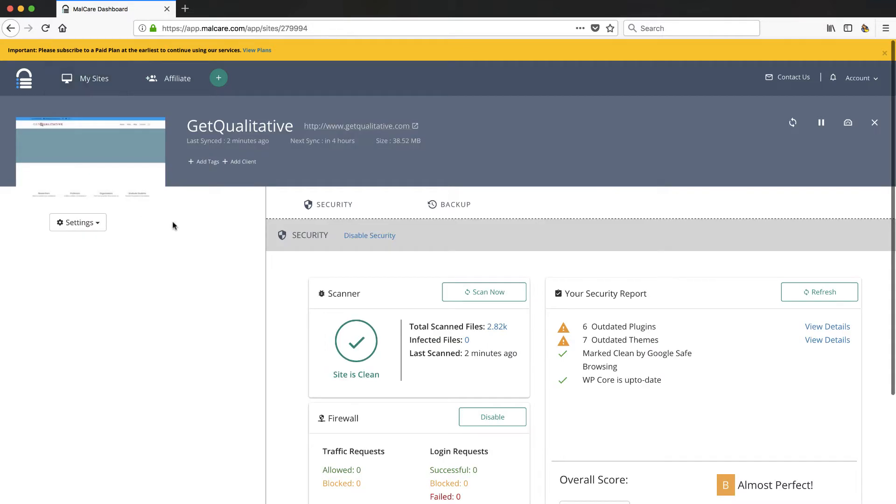
{"action": "scroll", "scroll_direction": "down", "scroll_amount": 3}
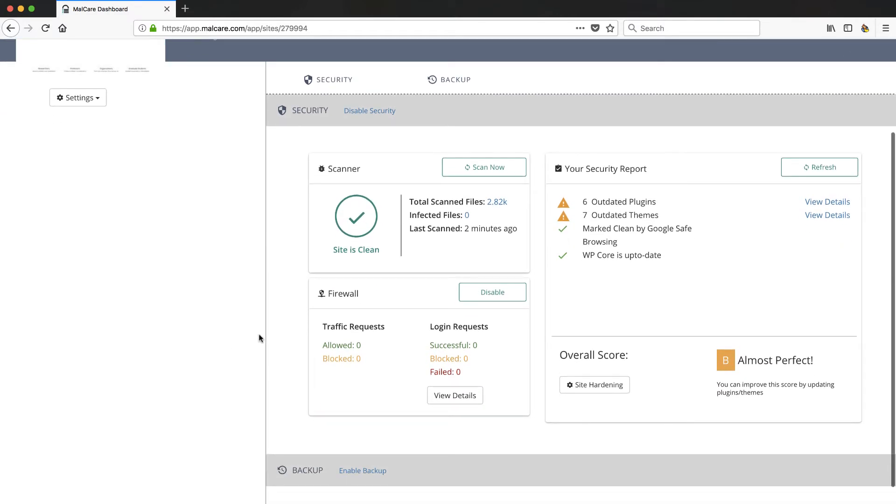
{"action": "mouse_move", "coordinate": [609, 211]}
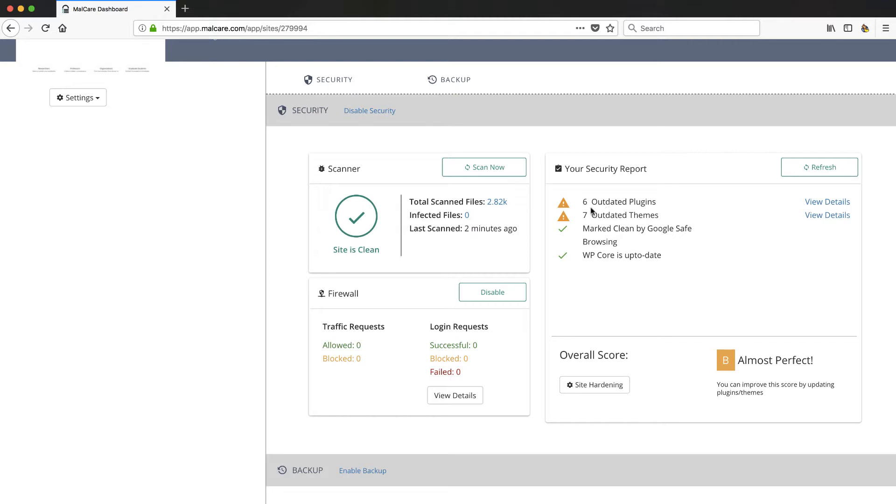
{"action": "mouse_move", "coordinate": [583, 218]}
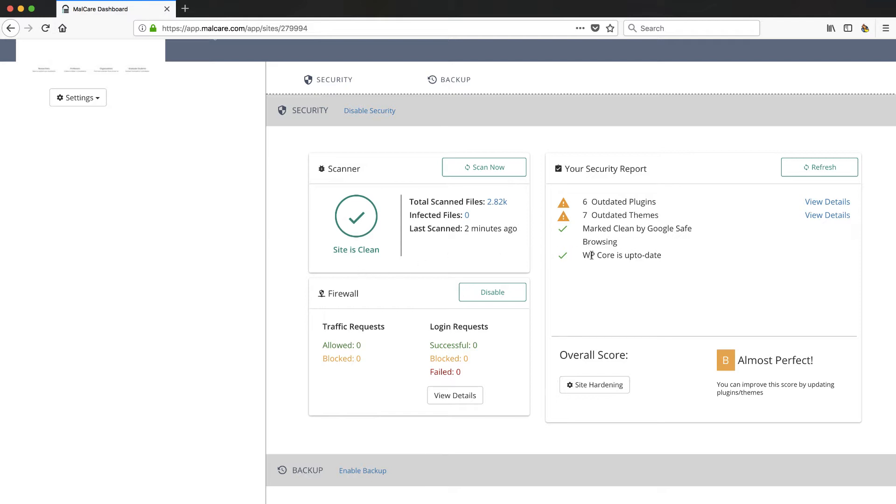
{"action": "mouse_move", "coordinate": [750, 378]}
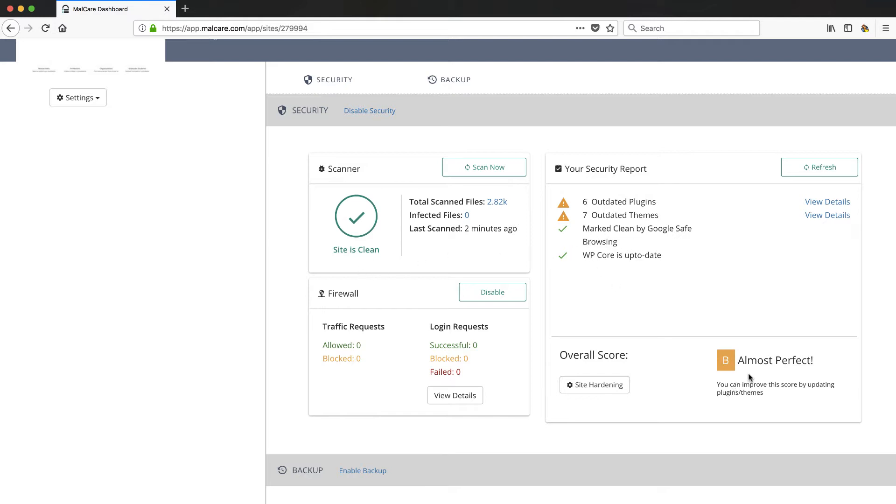
{"action": "mouse_move", "coordinate": [819, 218]}
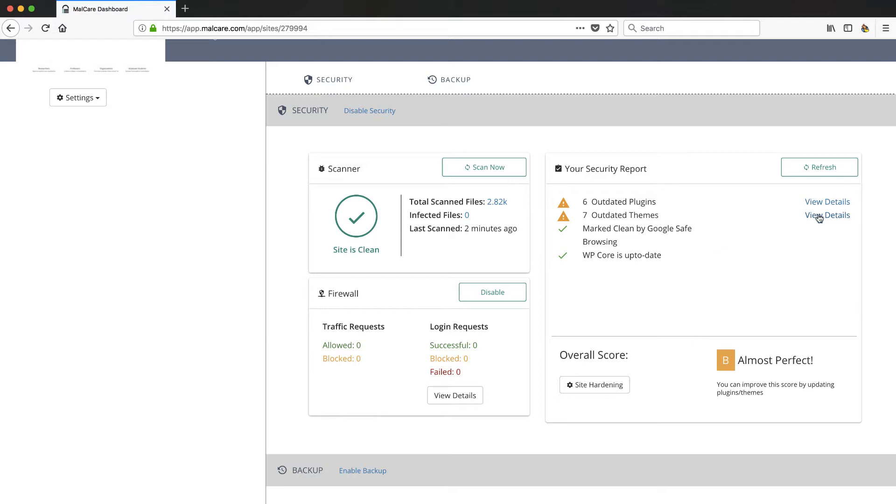
{"action": "left_click", "coordinate": [828, 201]}
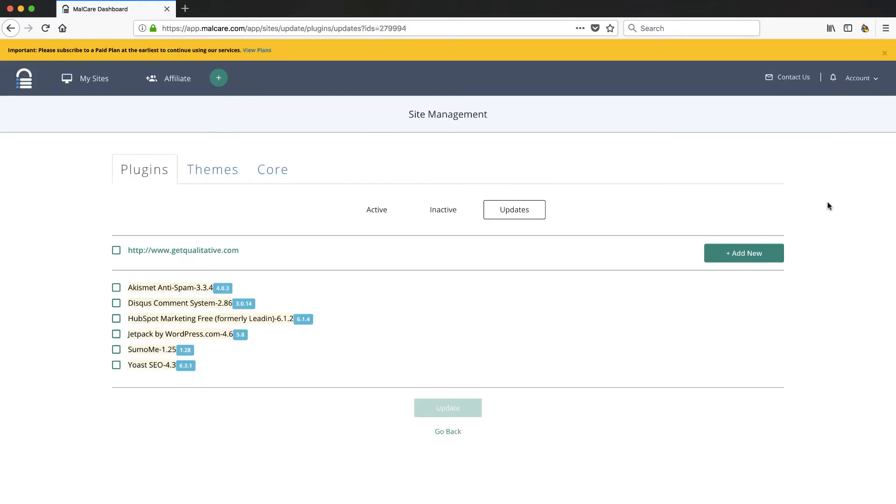
{"action": "mouse_move", "coordinate": [120, 279]}
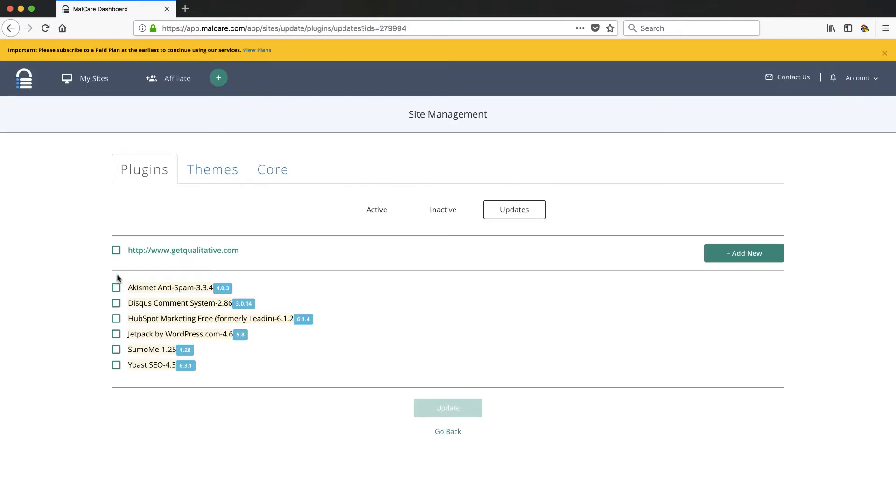
{"action": "left_click", "coordinate": [116, 251]}
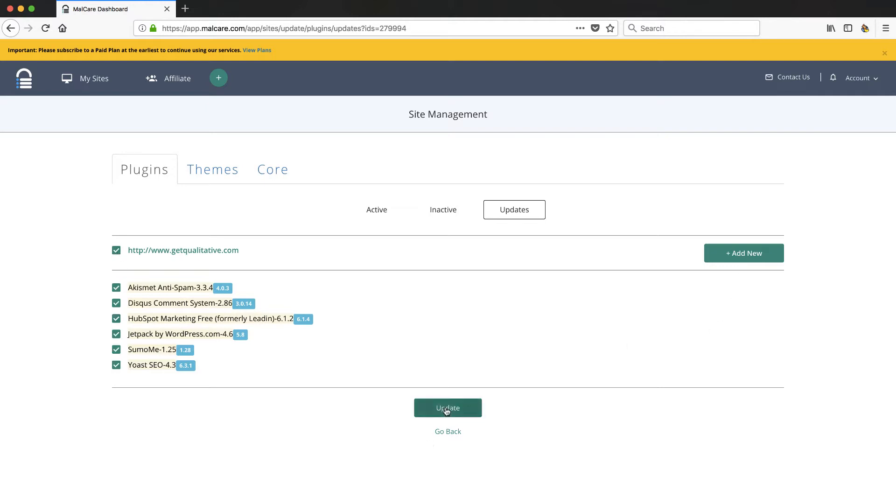
{"action": "left_click", "coordinate": [116, 250]}
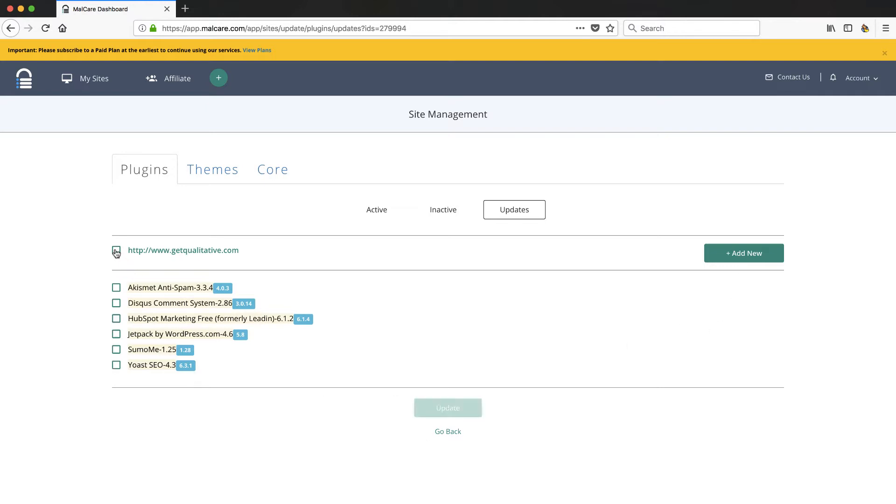
{"action": "left_click", "coordinate": [212, 169]}
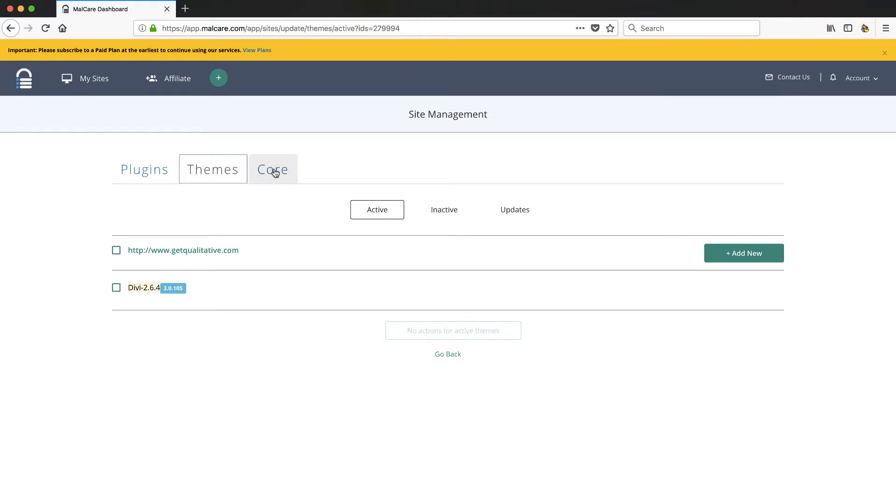
{"action": "left_click", "coordinate": [272, 169]}
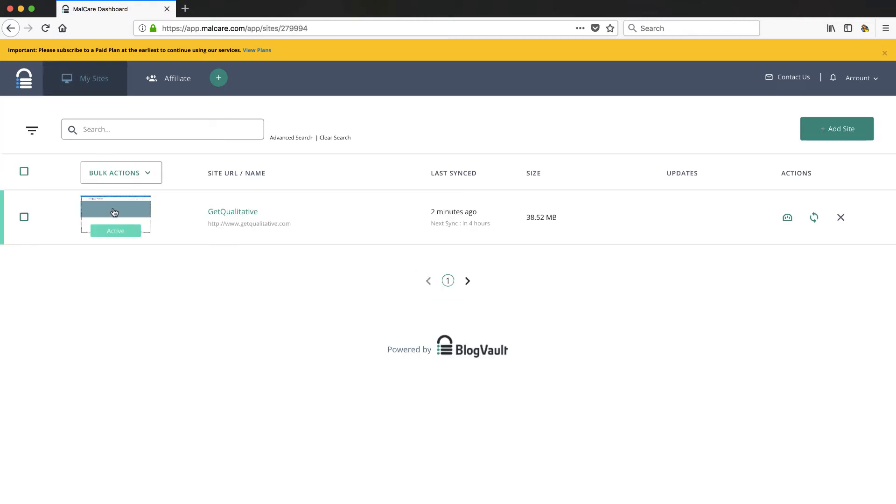
{"action": "left_click", "coordinate": [115, 211]}
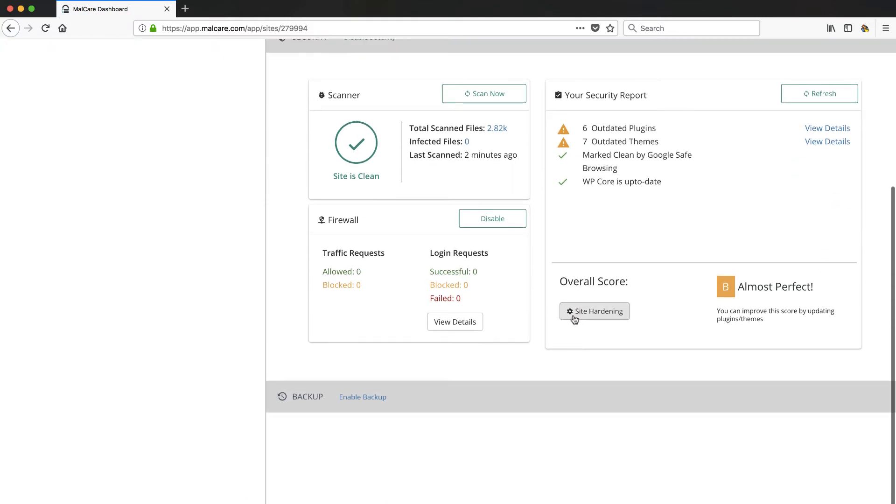
Open the Secure Site hardening page and toggle the Block PHP Execution in Untrusted Folders card.
{"action": "left_click", "coordinate": [595, 311]}
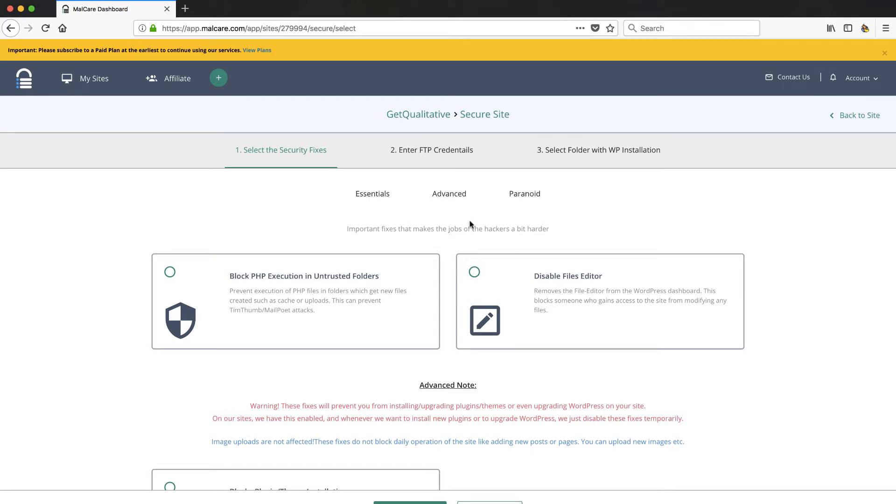
{"action": "mouse_move", "coordinate": [436, 246]}
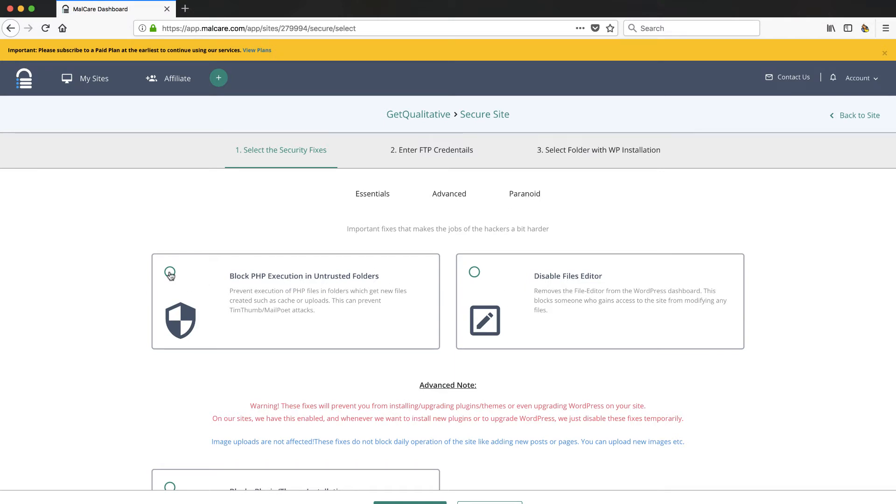
{"action": "left_click", "coordinate": [170, 272]}
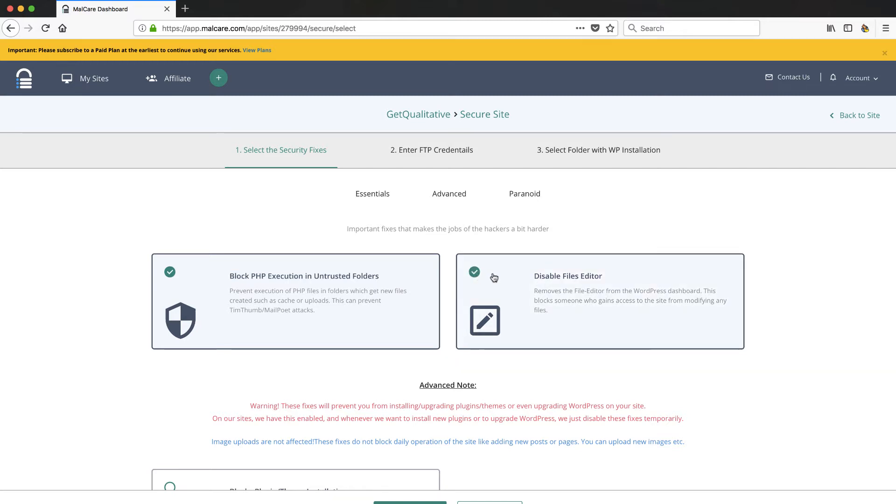
{"action": "mouse_move", "coordinate": [587, 294]}
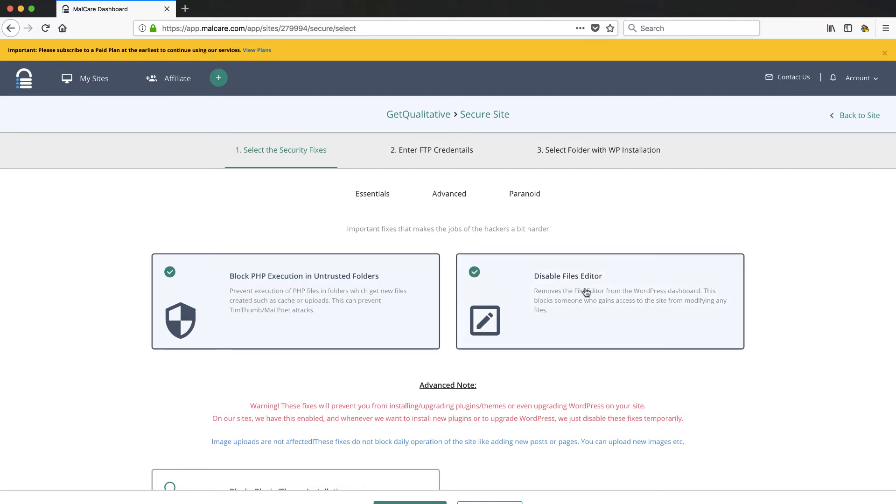
{"action": "mouse_move", "coordinate": [569, 296]}
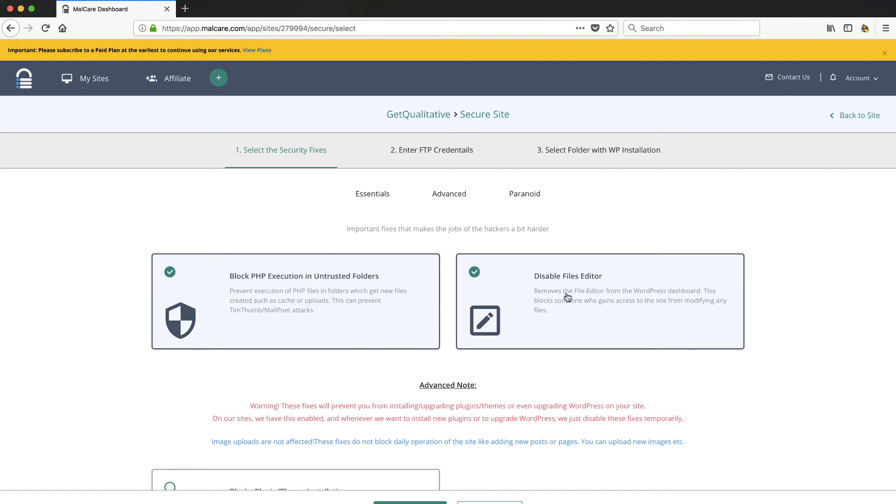
{"action": "mouse_move", "coordinate": [500, 269]}
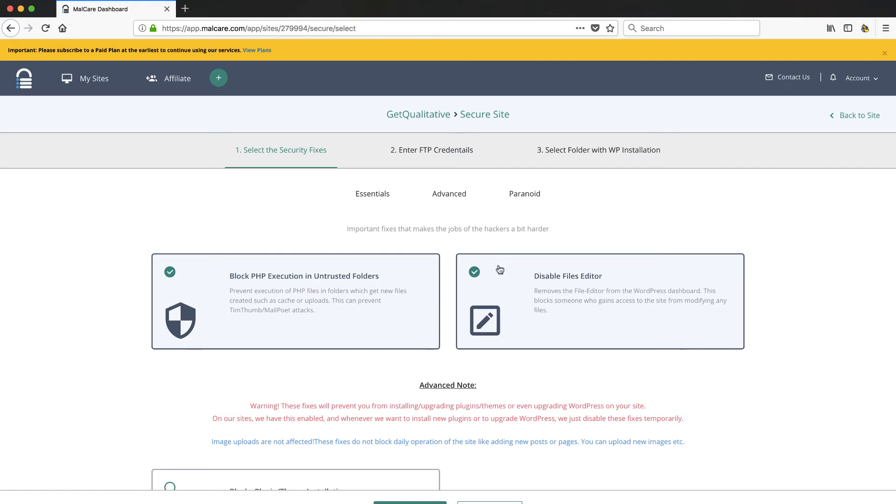
{"action": "mouse_move", "coordinate": [522, 313]}
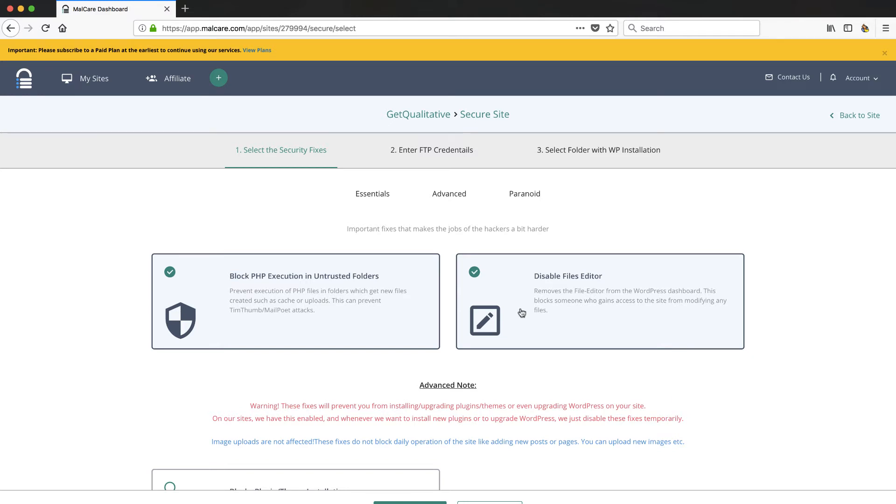
{"action": "mouse_move", "coordinate": [450, 275]}
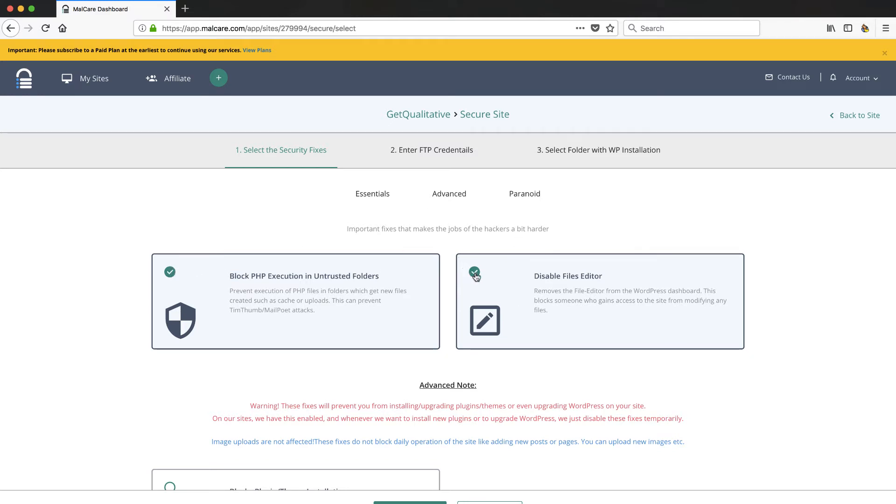
{"action": "mouse_move", "coordinate": [407, 301]}
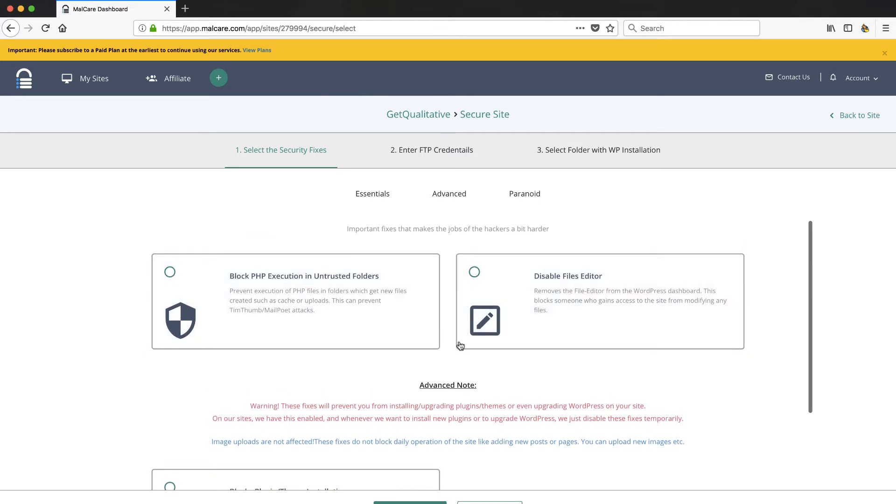
{"action": "scroll", "scroll_direction": "down", "scroll_amount": 3}
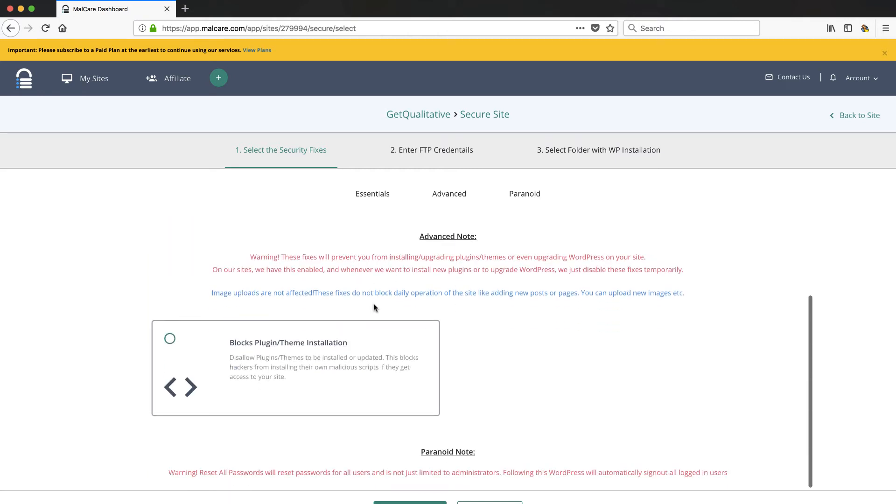
{"action": "mouse_move", "coordinate": [253, 352]}
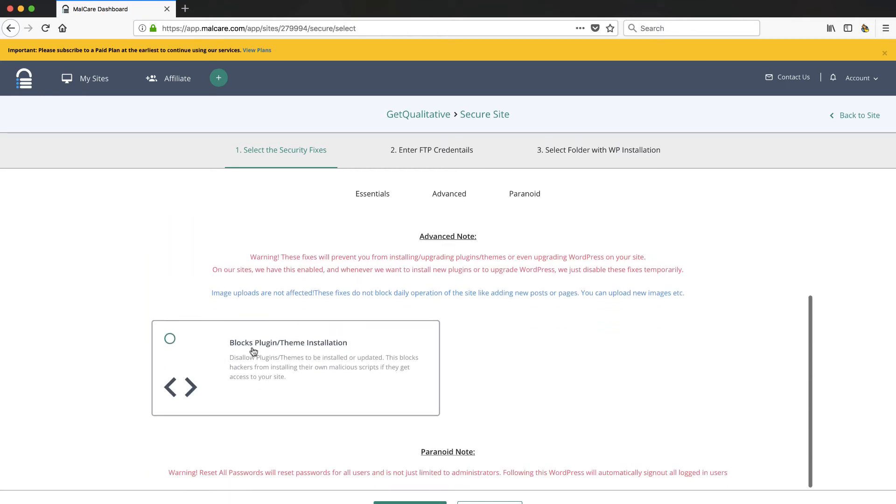
{"action": "mouse_move", "coordinate": [329, 350]}
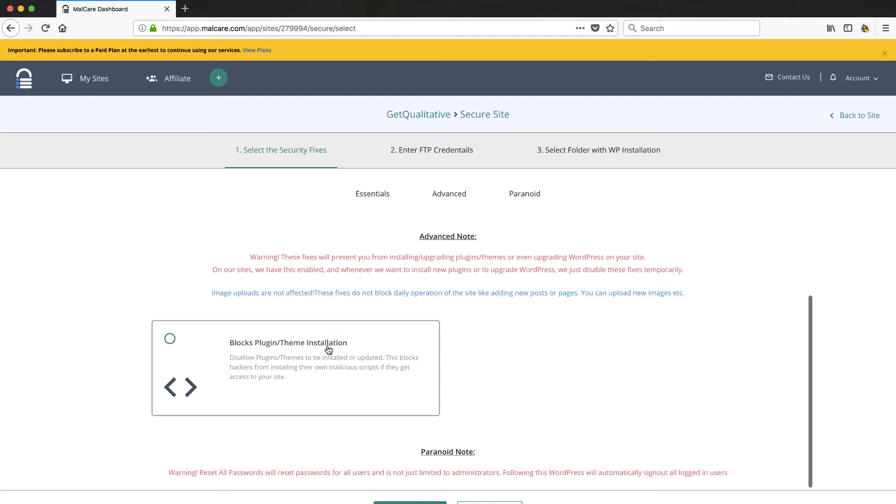
{"action": "left_click", "coordinate": [170, 338]}
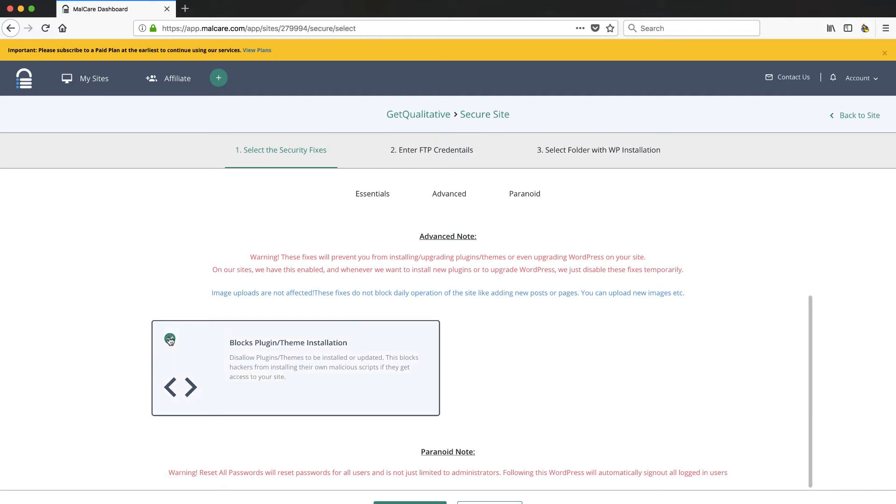
{"action": "left_click", "coordinate": [170, 339]}
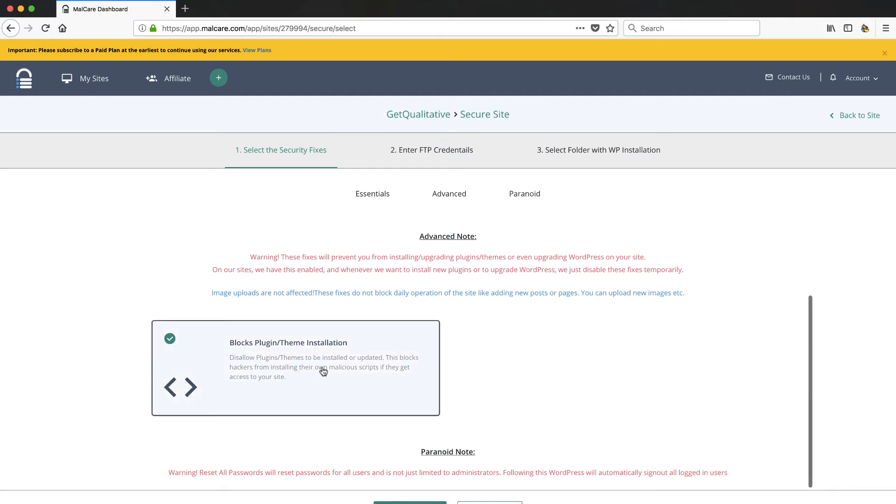
{"action": "mouse_move", "coordinate": [262, 355]}
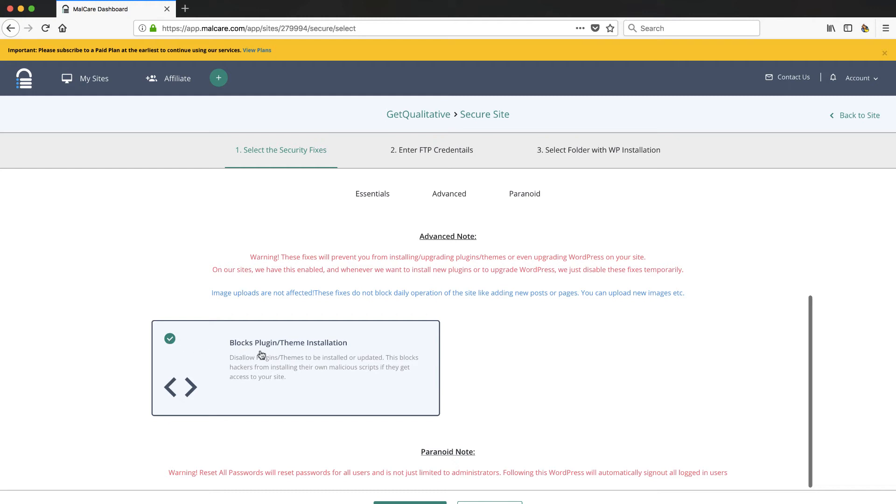
{"action": "left_click", "coordinate": [170, 338]}
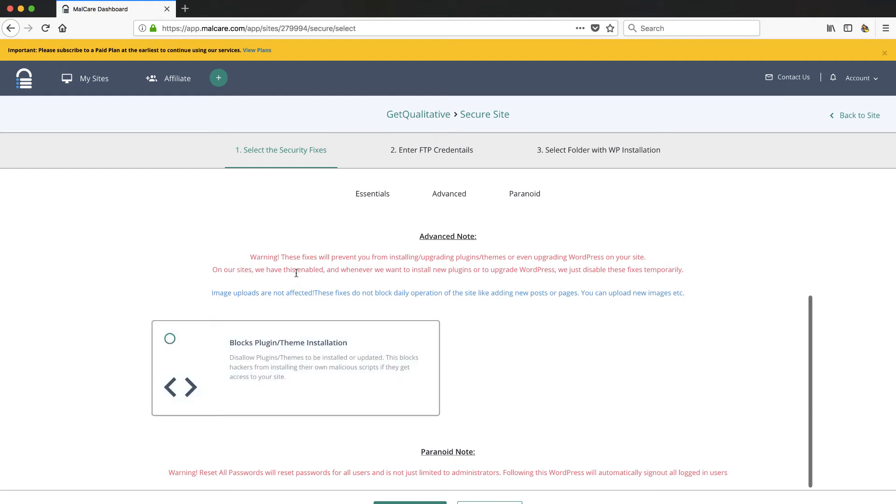
{"action": "mouse_move", "coordinate": [377, 280]}
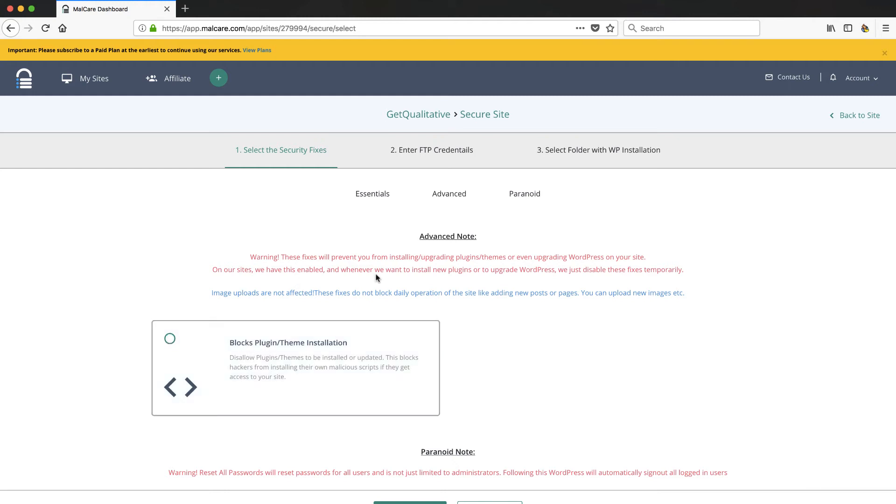
{"action": "scroll", "scroll_direction": "down", "scroll_amount": 3}
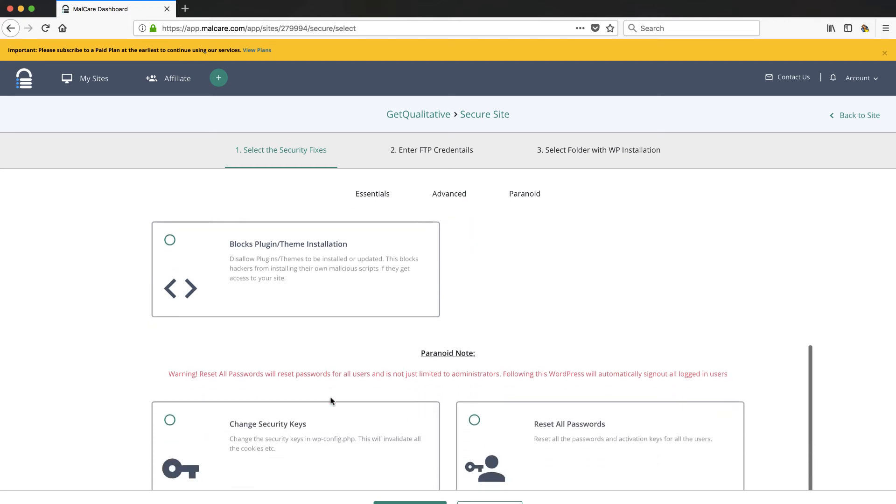
{"action": "scroll", "scroll_direction": "down", "scroll_amount": 3}
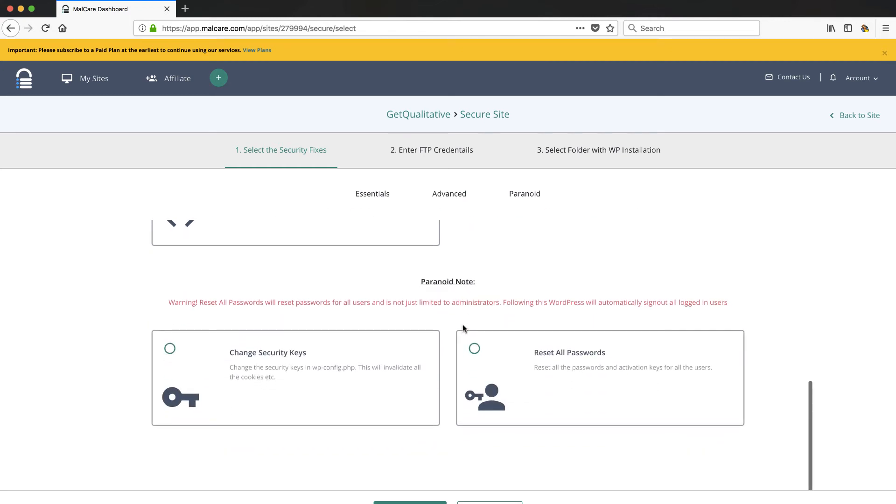
{"action": "mouse_move", "coordinate": [439, 340]}
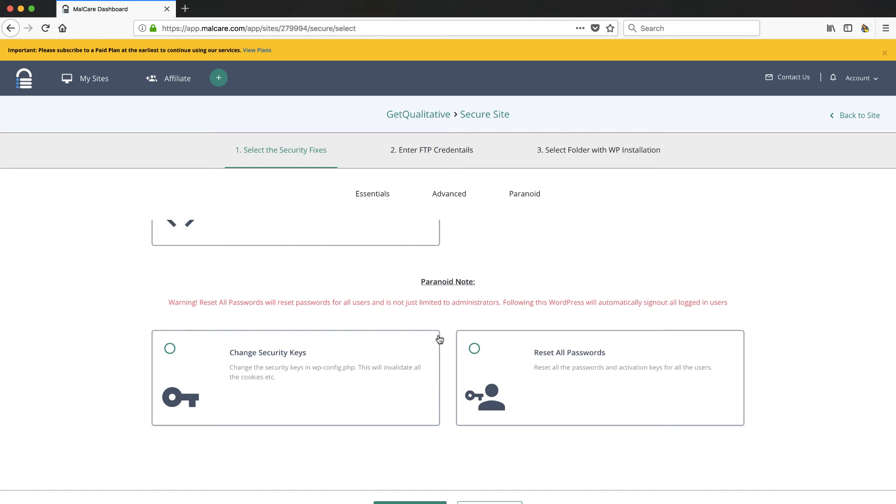
{"action": "mouse_move", "coordinate": [351, 393]}
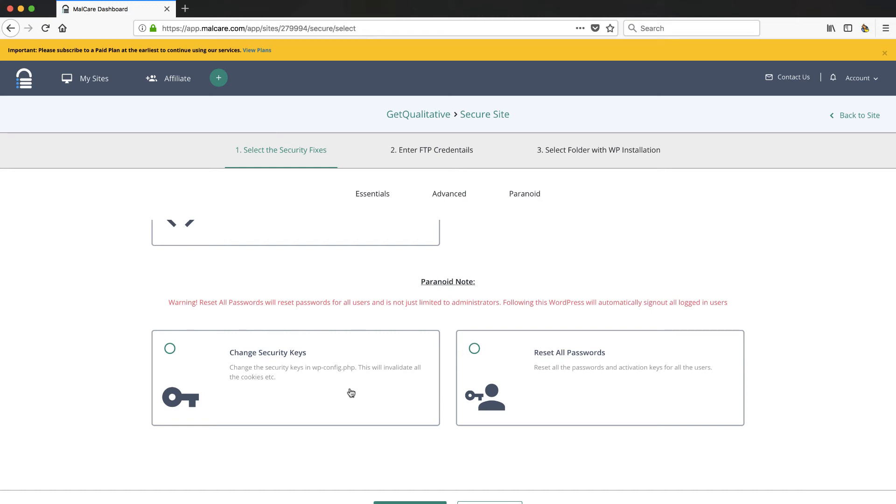
{"action": "mouse_move", "coordinate": [508, 395]}
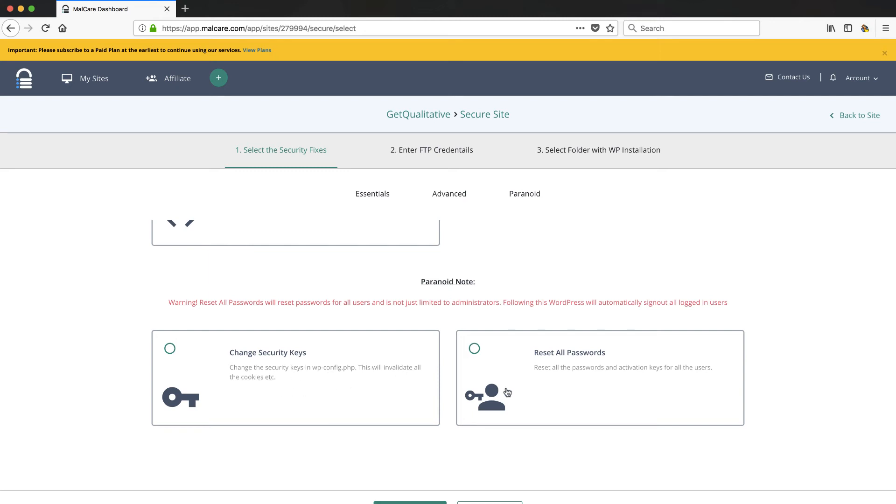
{"action": "scroll", "scroll_direction": "down", "scroll_amount": 3}
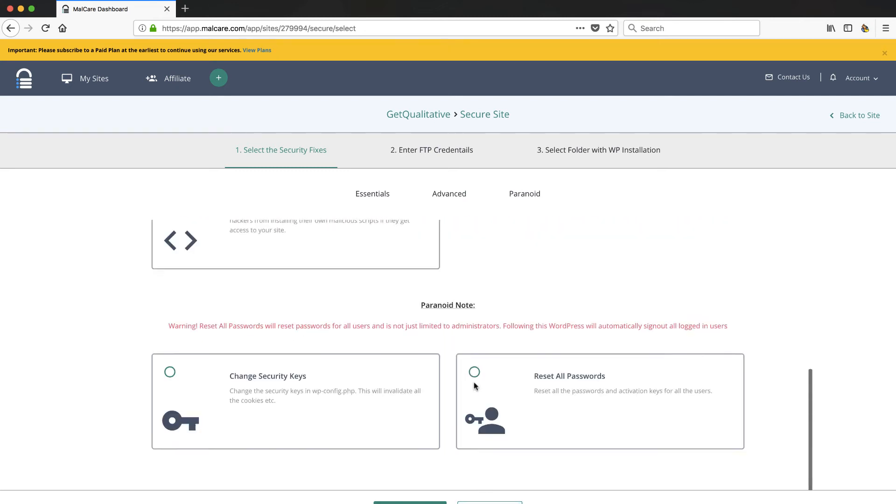
{"action": "scroll", "scroll_direction": "up", "scroll_amount": 3}
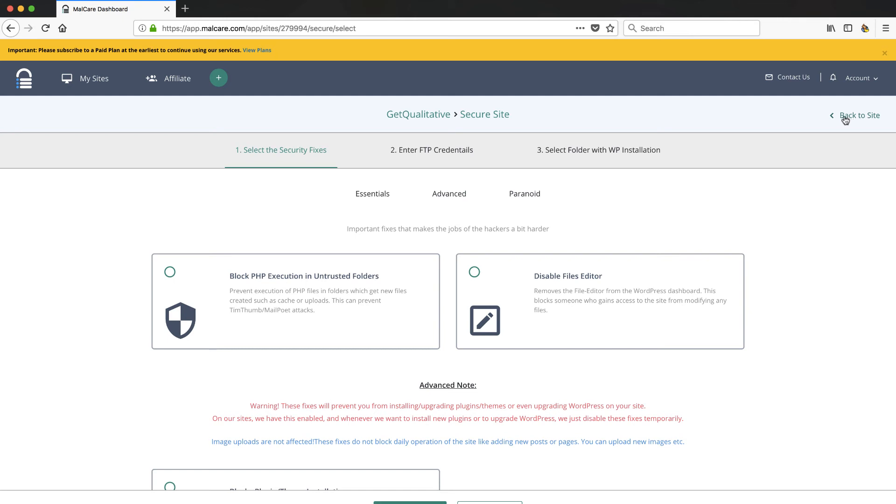
Go back to the GetQualitative site overview, then to the My Sites list.
{"action": "left_click", "coordinate": [859, 115]}
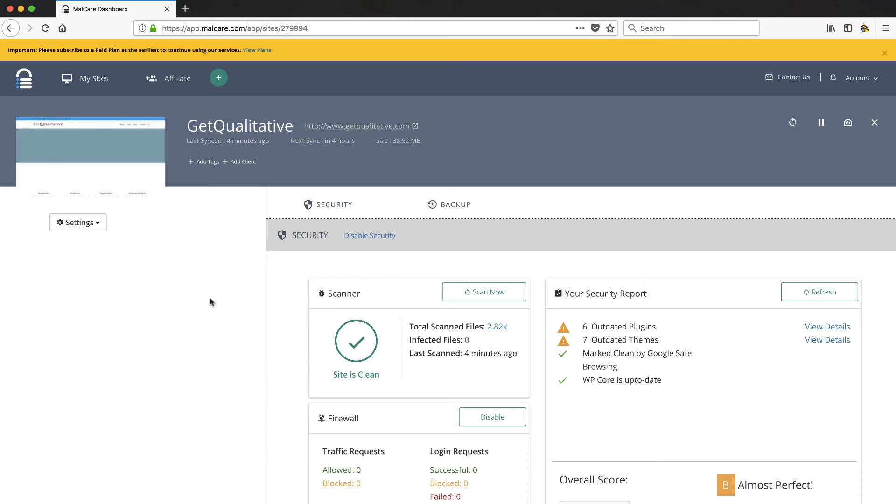
{"action": "mouse_move", "coordinate": [239, 141]}
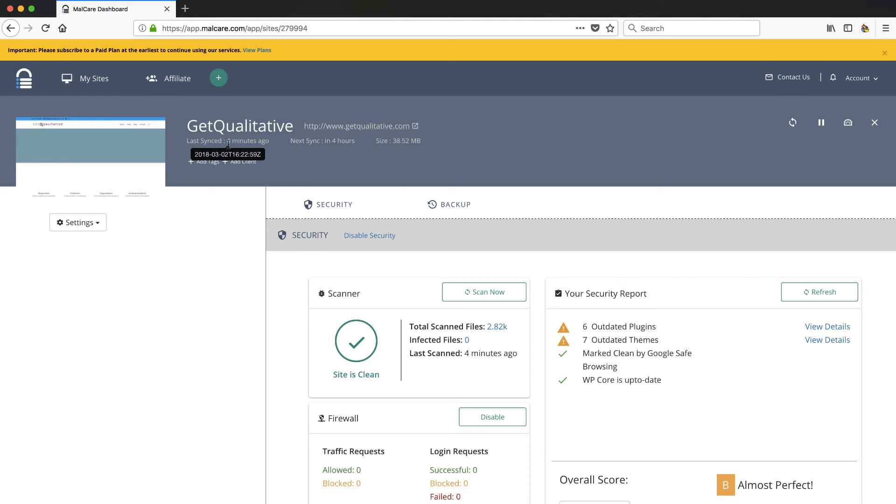
{"action": "mouse_move", "coordinate": [341, 161]}
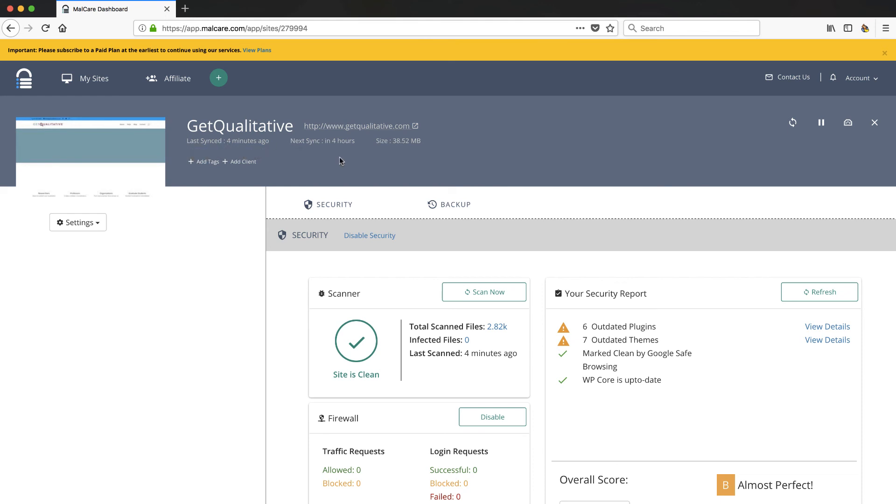
{"action": "mouse_move", "coordinate": [348, 160]}
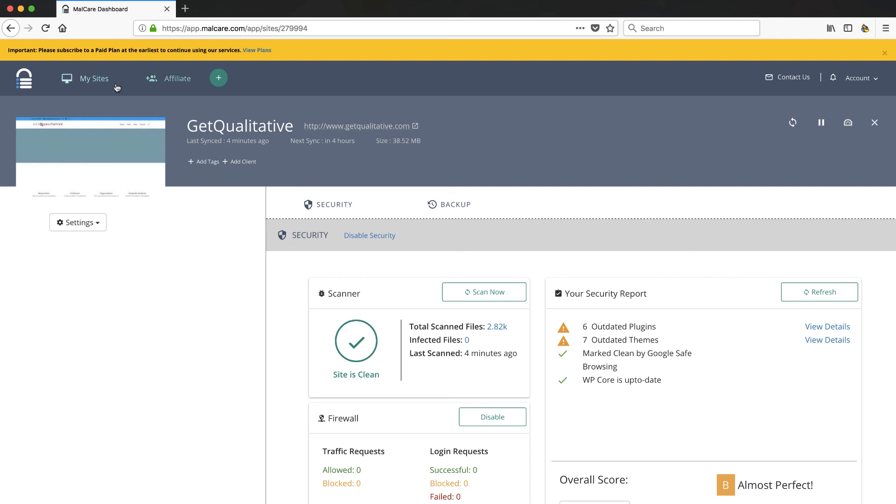
{"action": "left_click", "coordinate": [93, 78]}
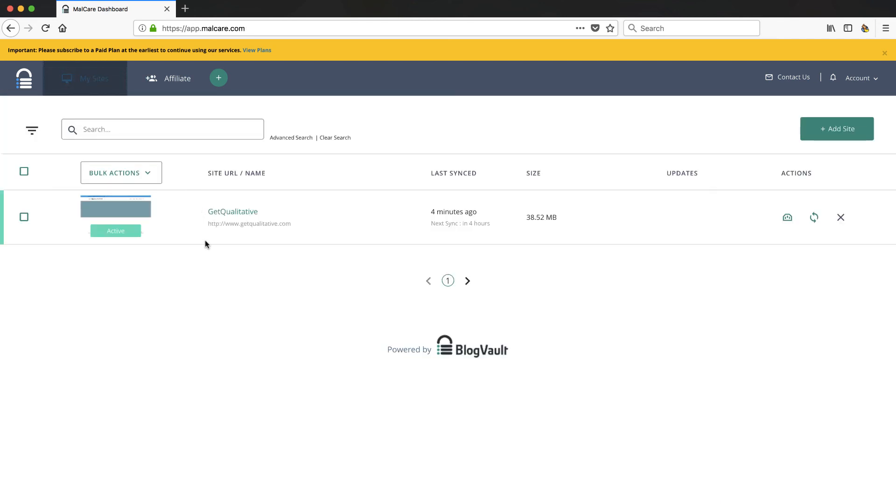